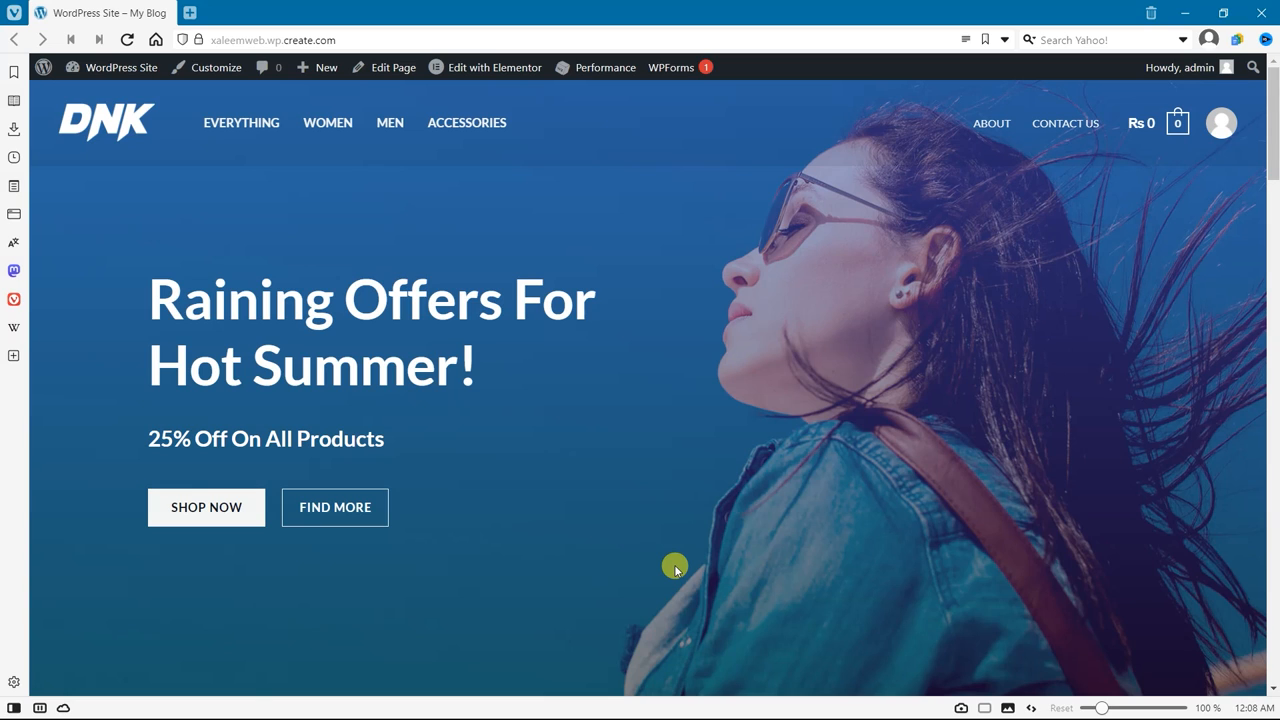
mouse_move(728, 464)
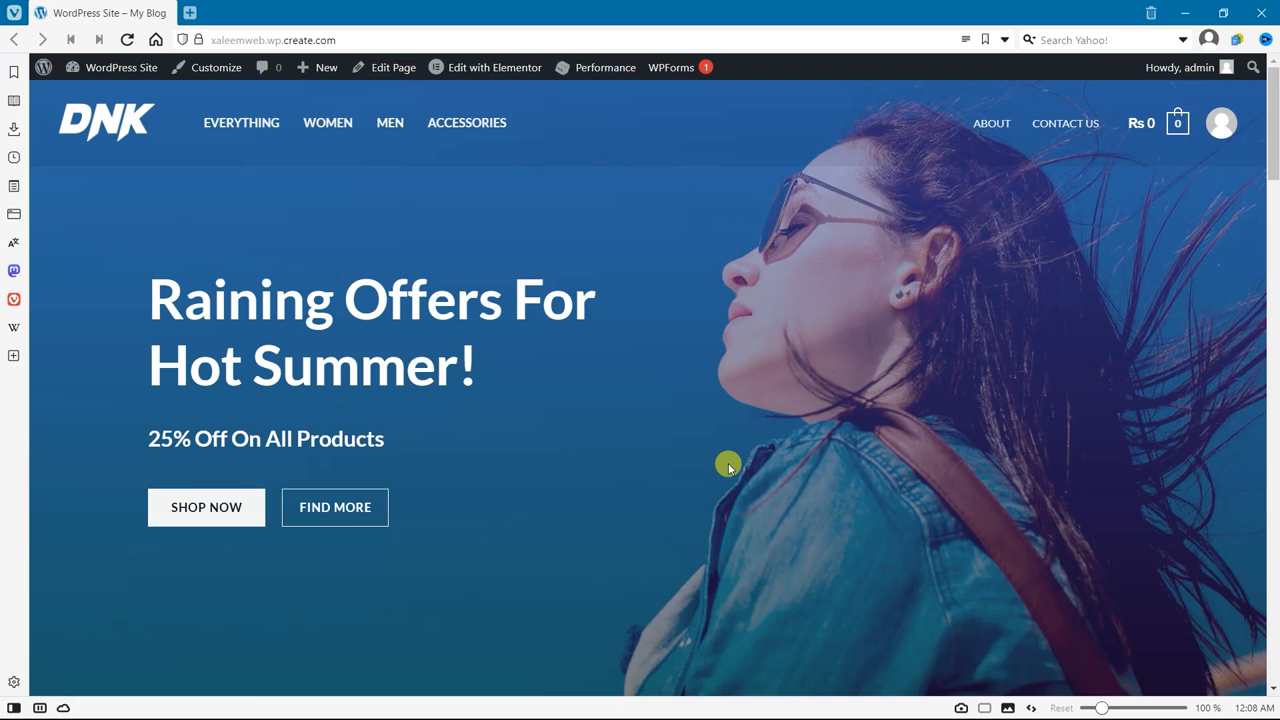
mouse_move(788, 548)
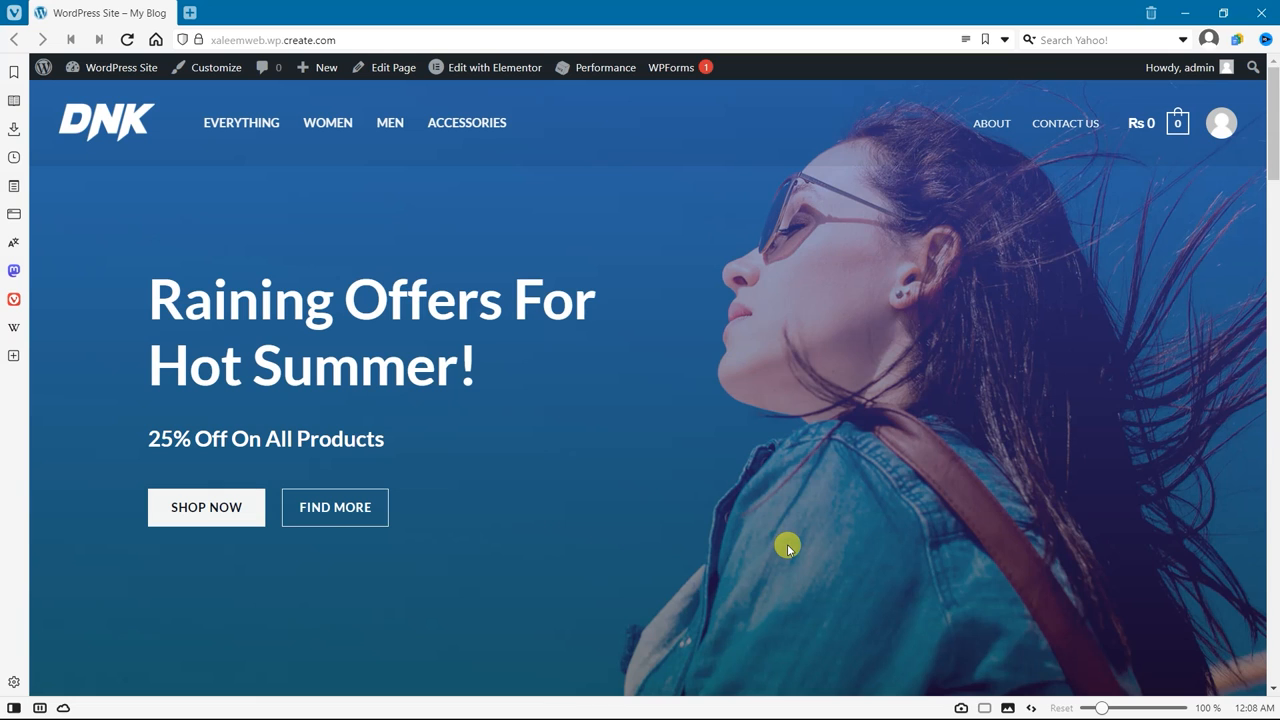
mouse_move(756, 530)
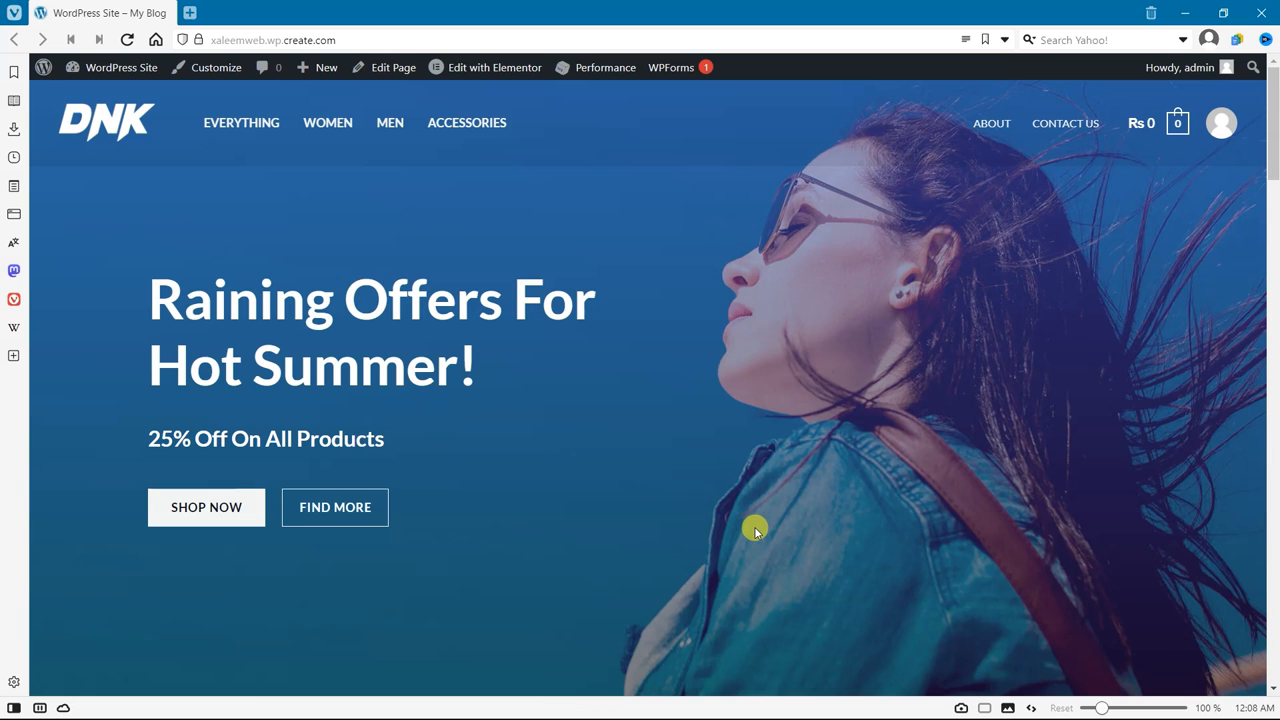
mouse_move(328, 338)
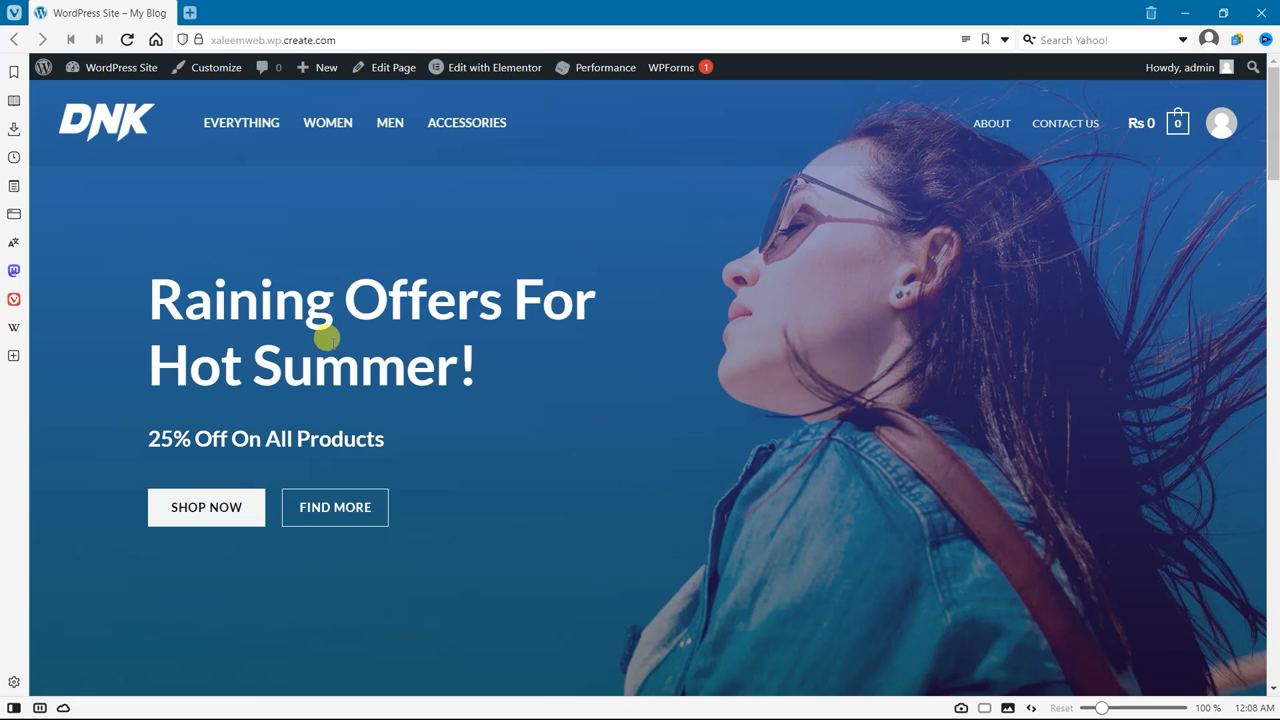
Scroll the store homepage down past the promo cards to the Featured Products shoes
scroll(down, 3)
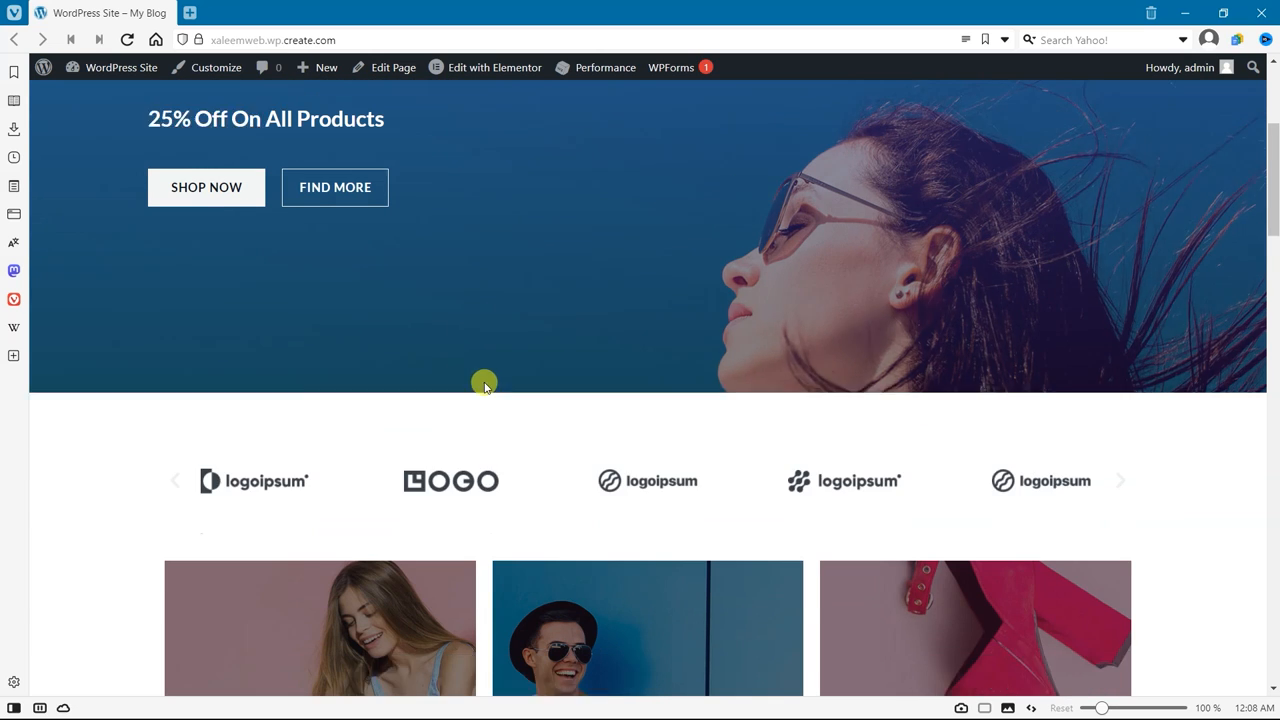
scroll(down, 3)
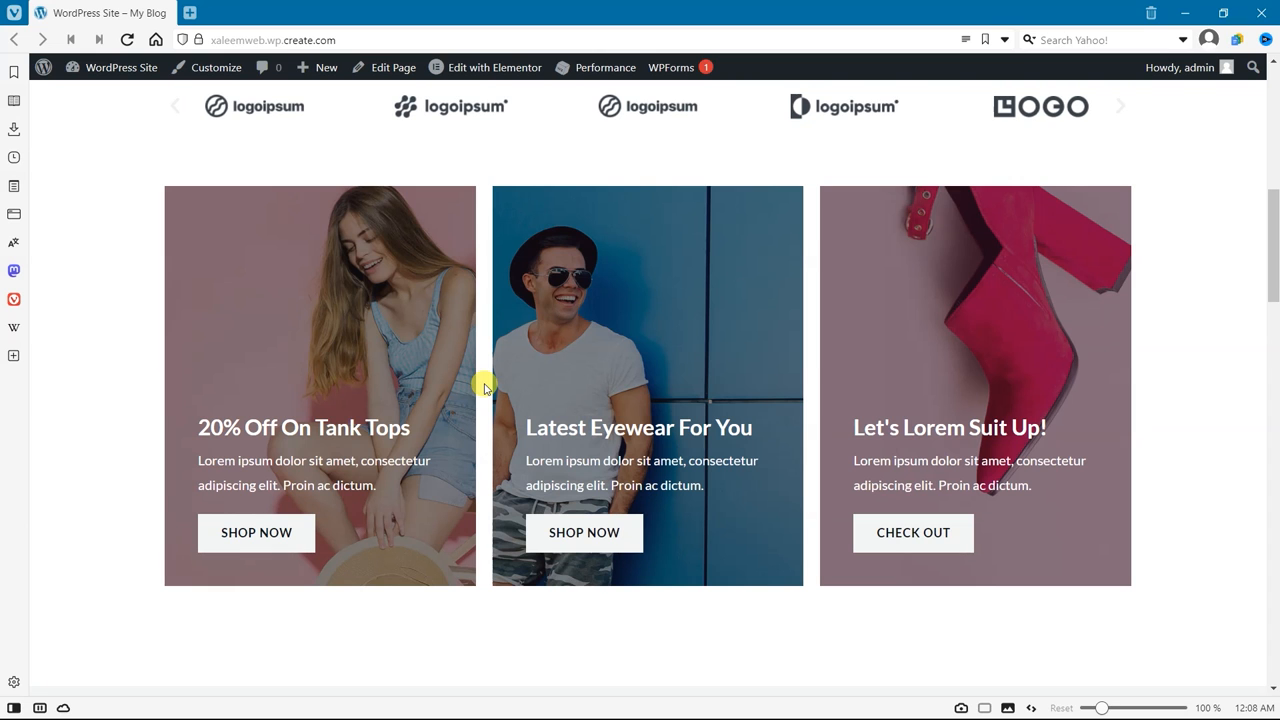
scroll(down, 3)
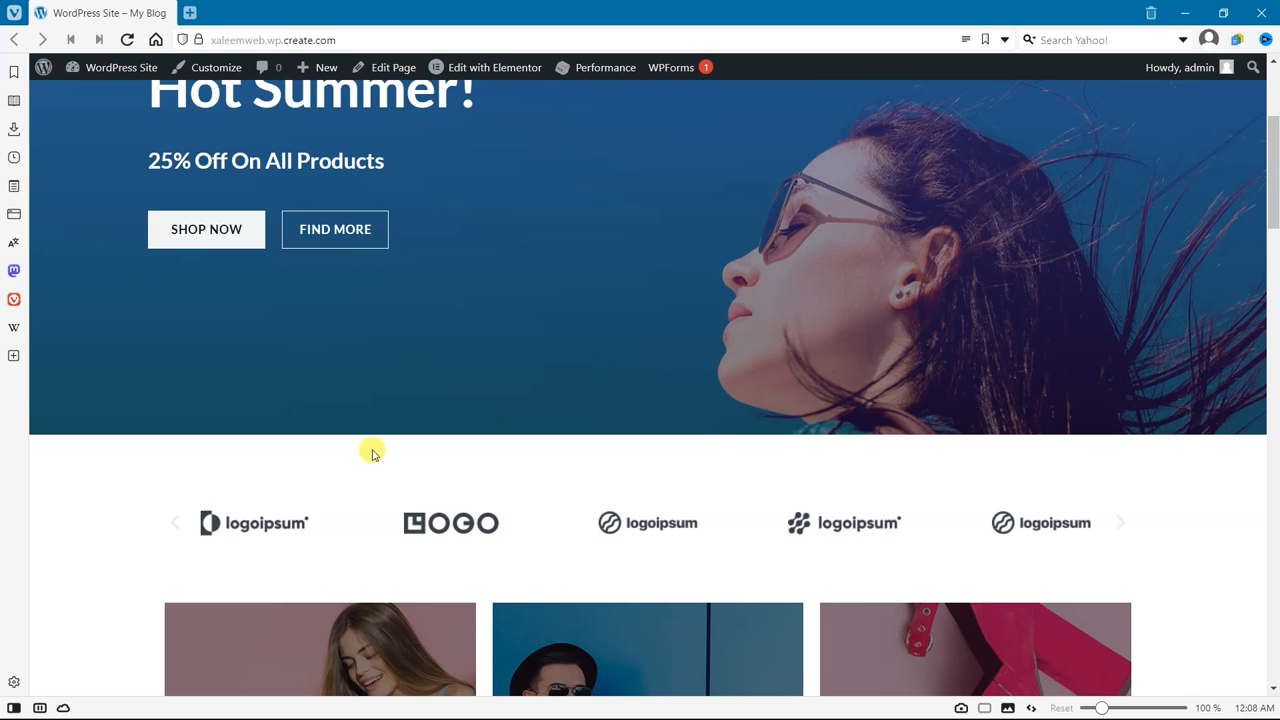
scroll(down, 3)
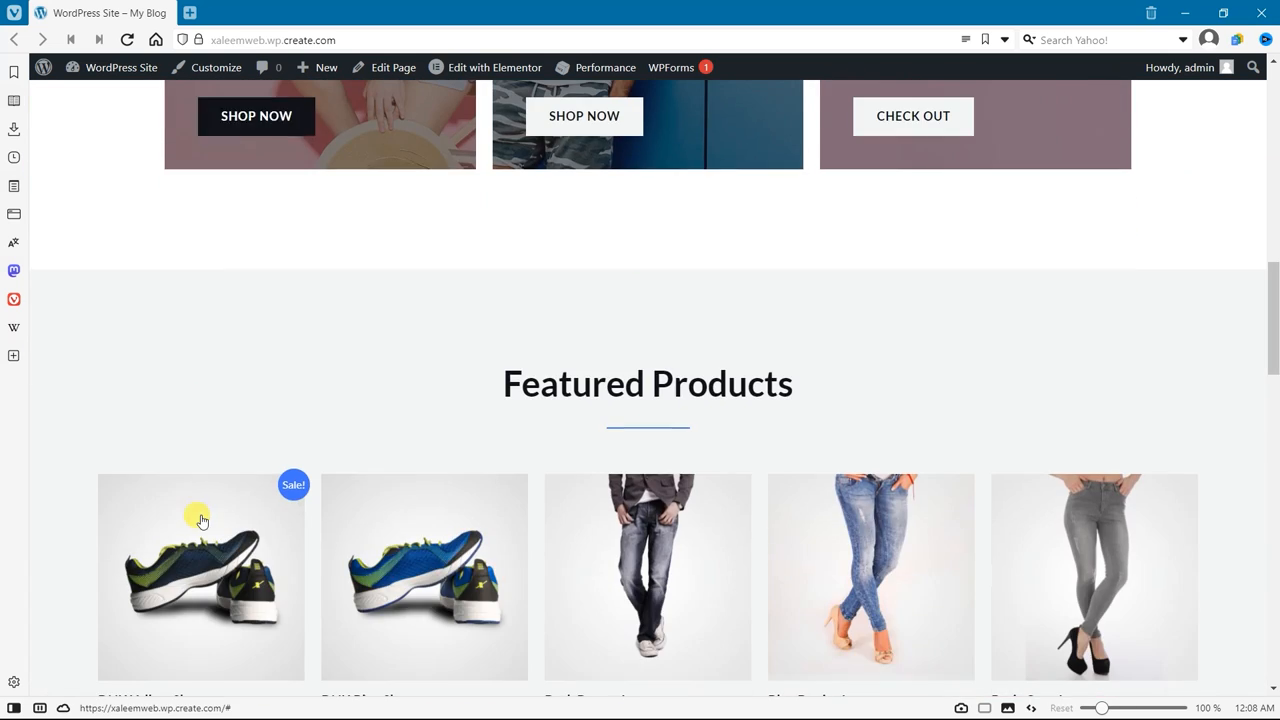
Inspect the first shoe image's img tag for loading="lazy", then head to the WordPress admin
right_click(200, 520)
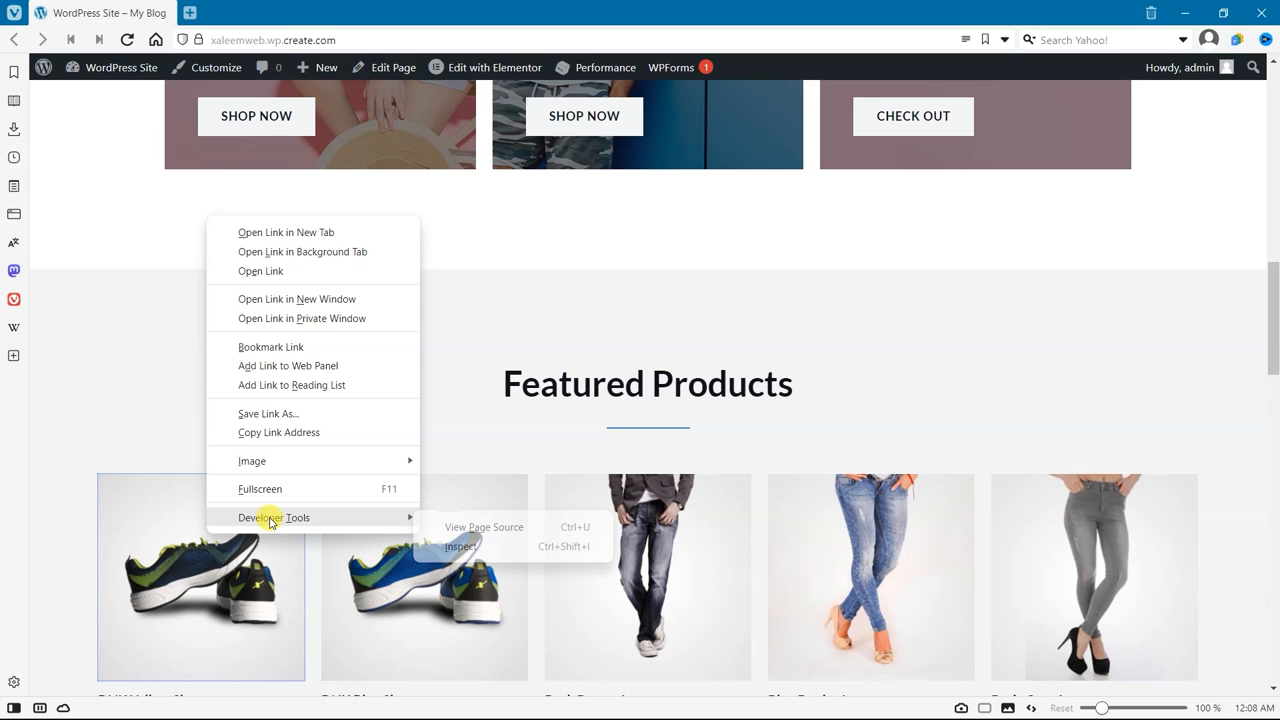
mouse_move(462, 546)
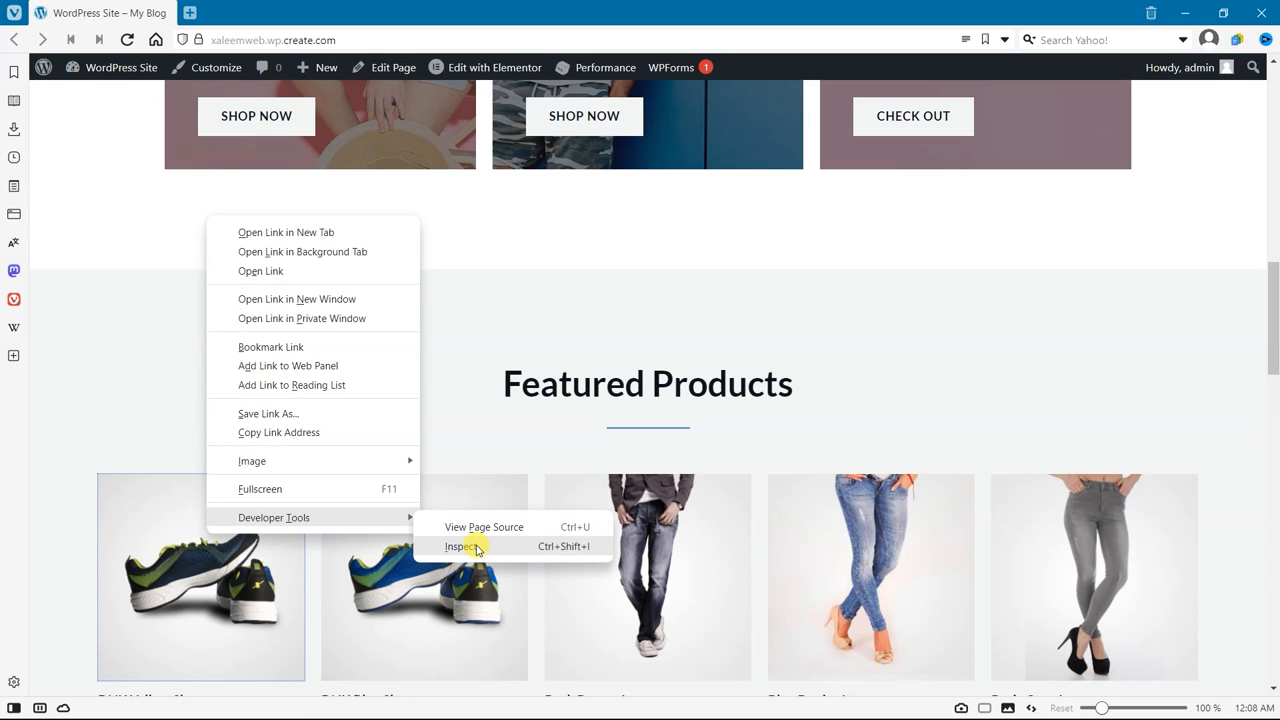
click(462, 546)
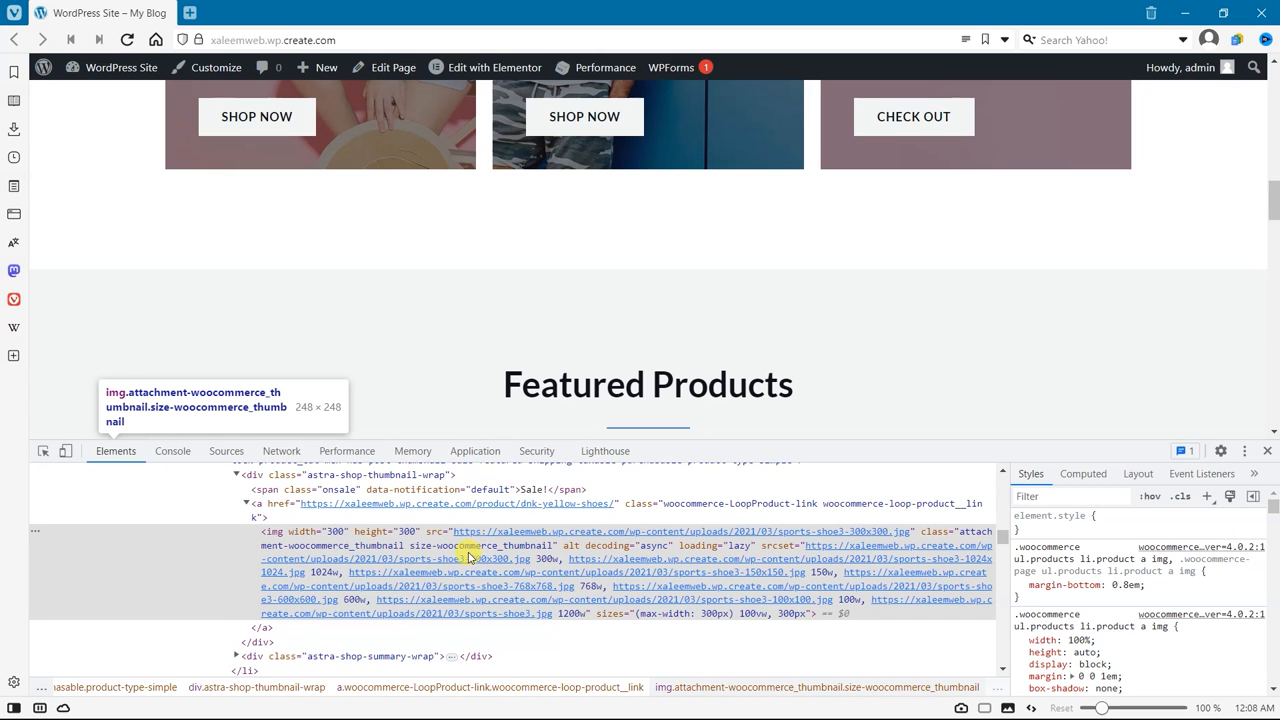
mouse_move(470, 544)
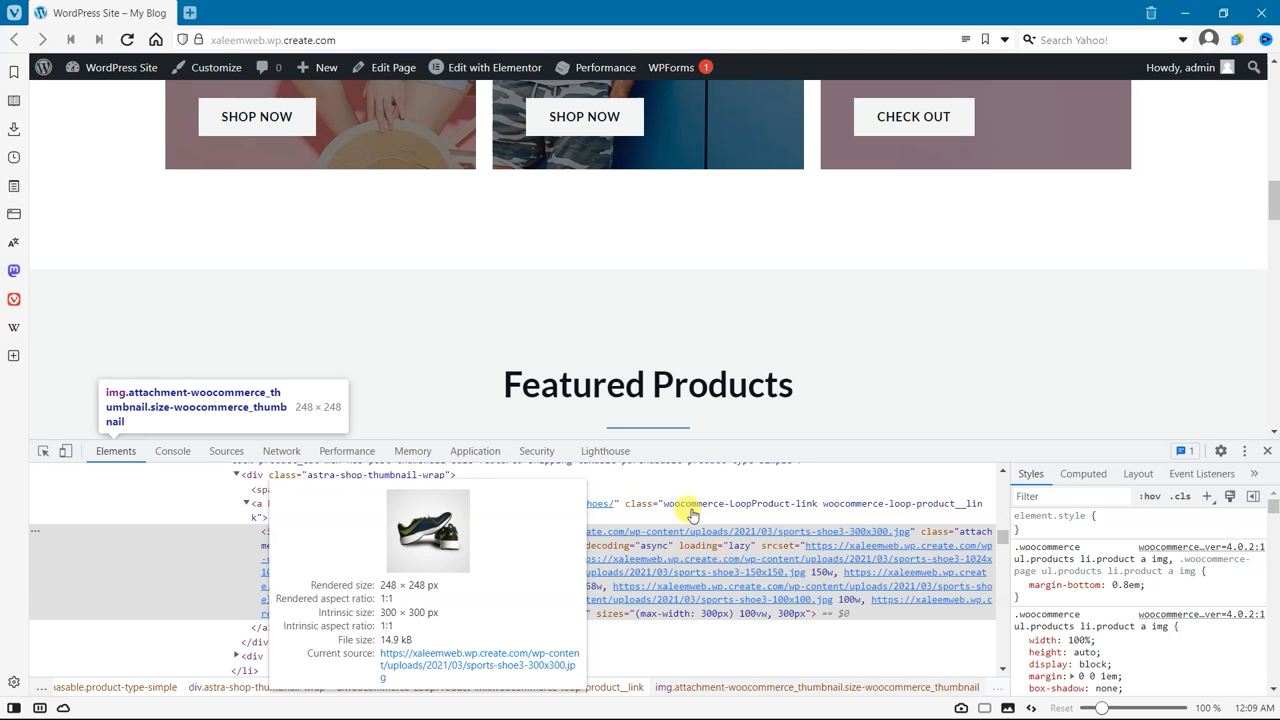
click(44, 68)
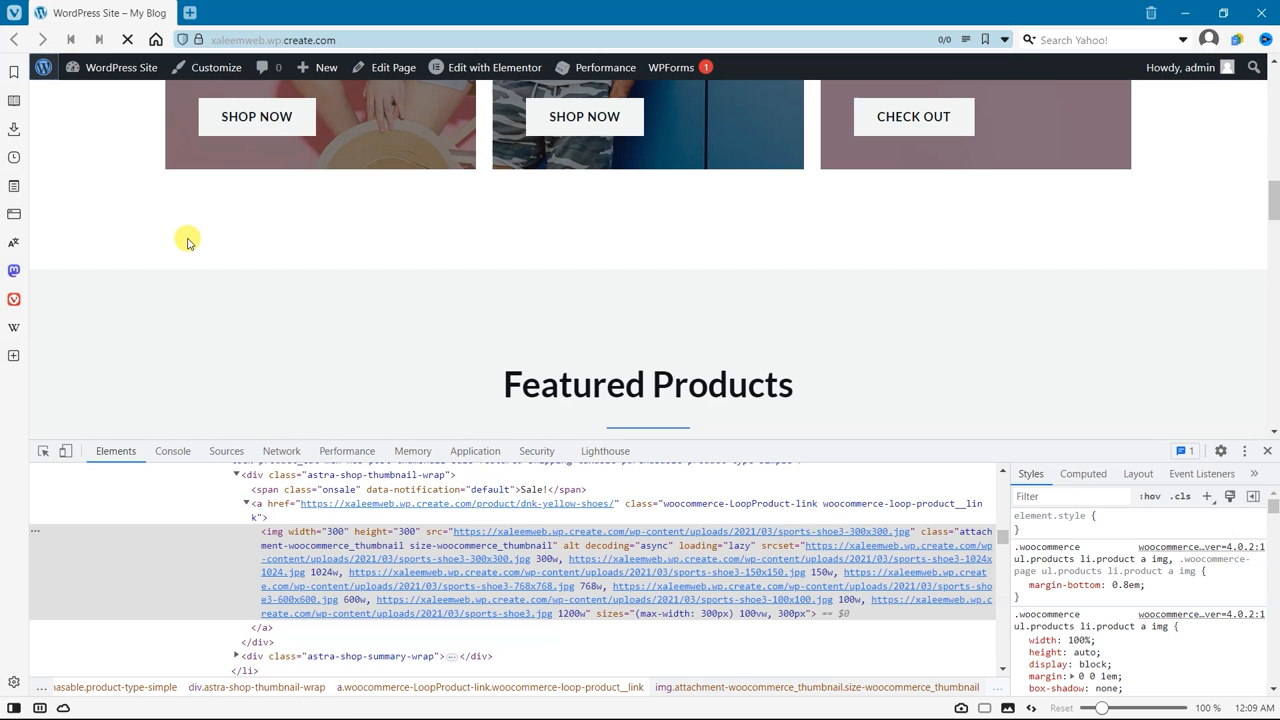
mouse_move(160, 284)
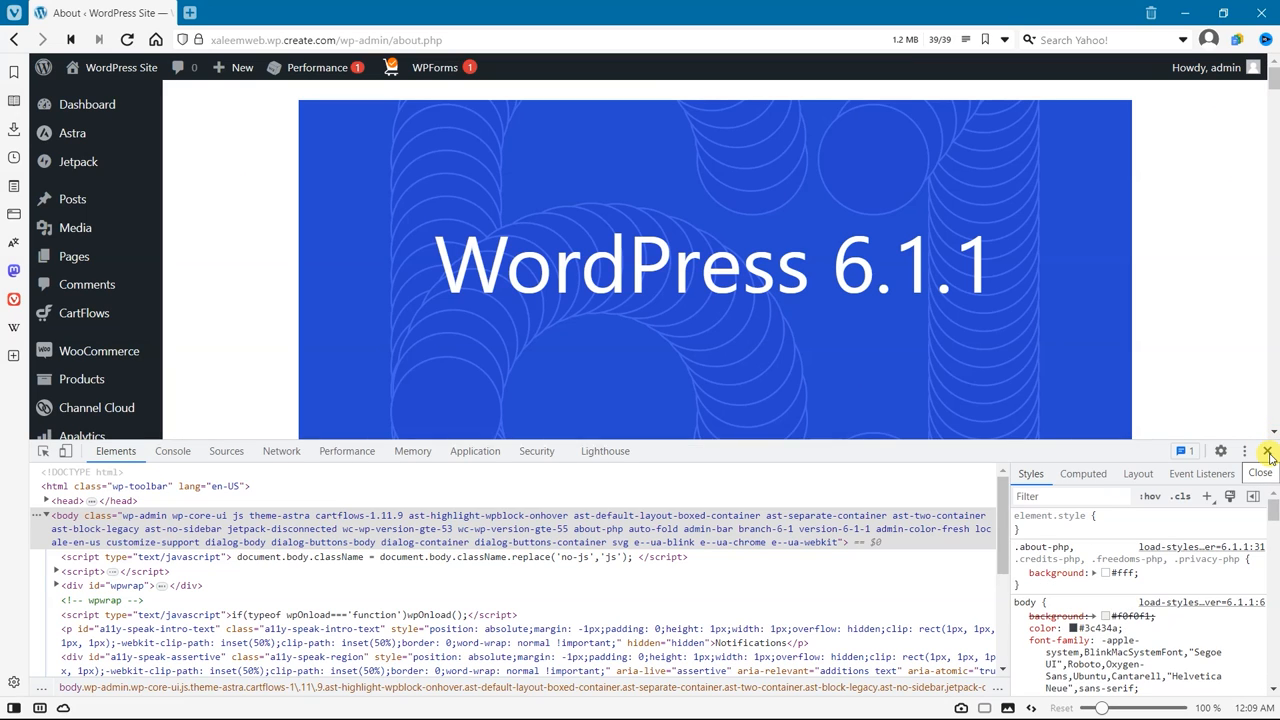
Close DevTools and scroll the About WordPress 6.1.1 page to its welcome section
click(1264, 452)
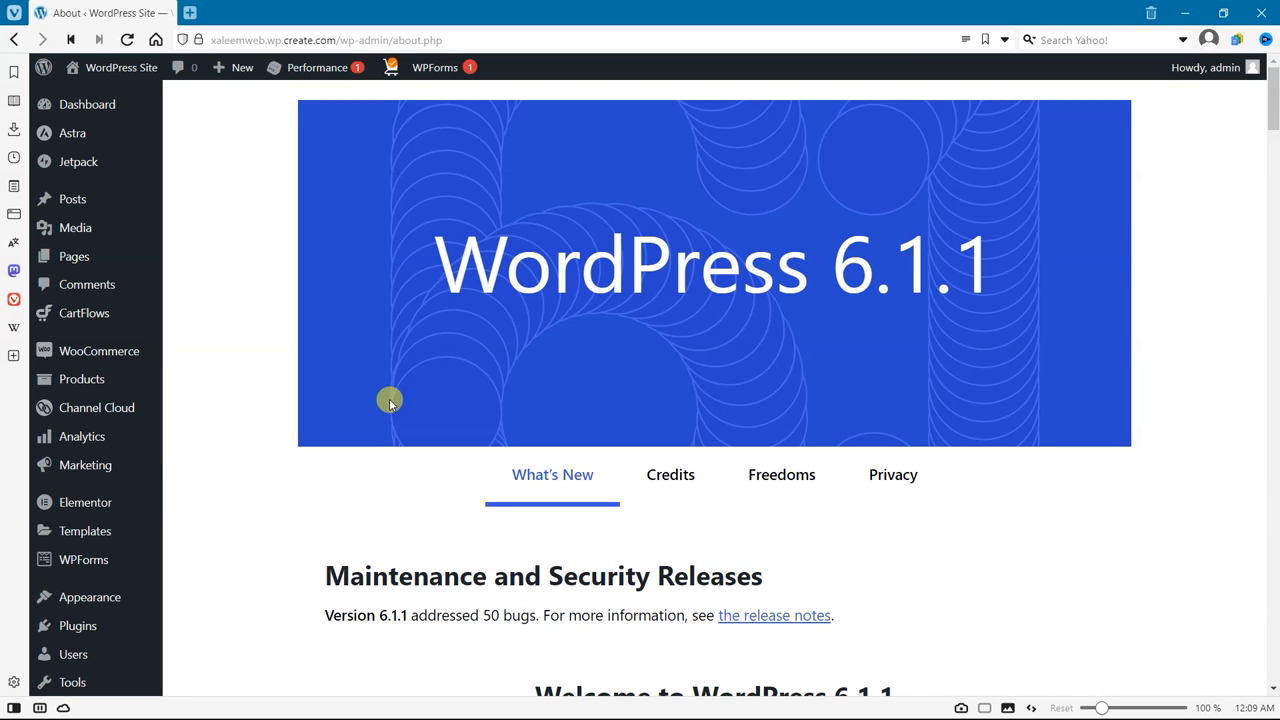
mouse_move(216, 456)
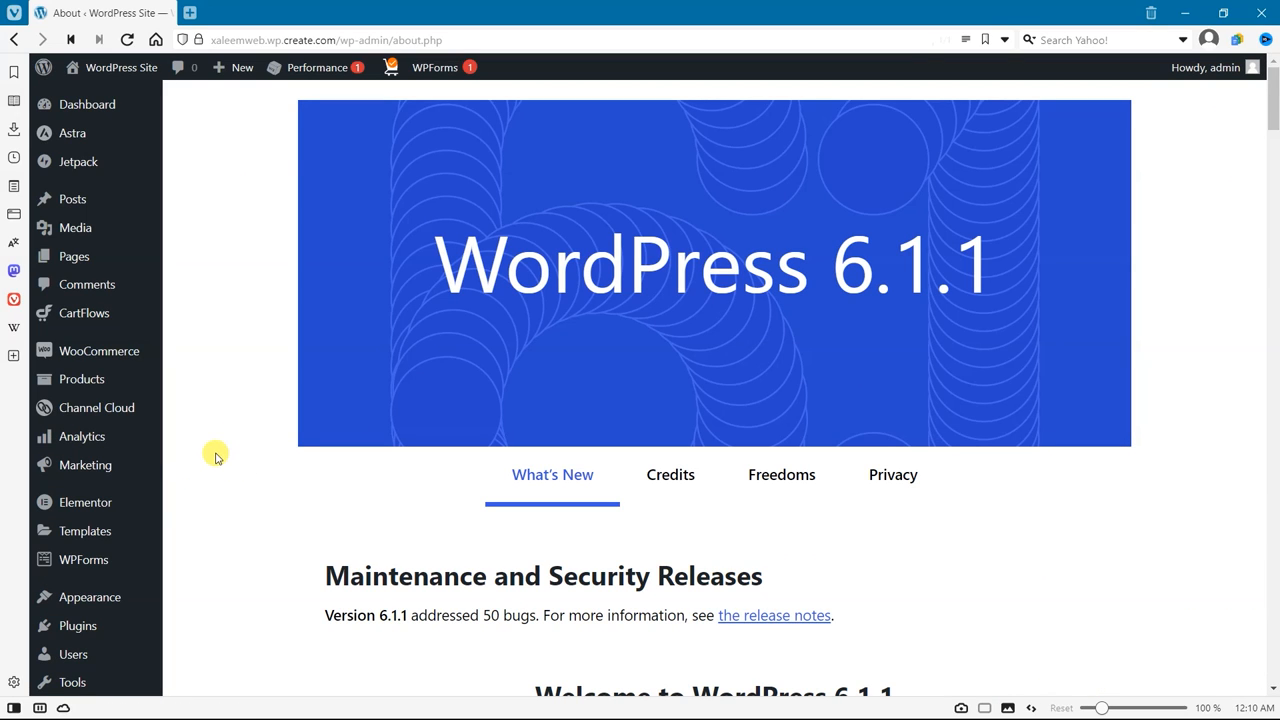
scroll(down, 3)
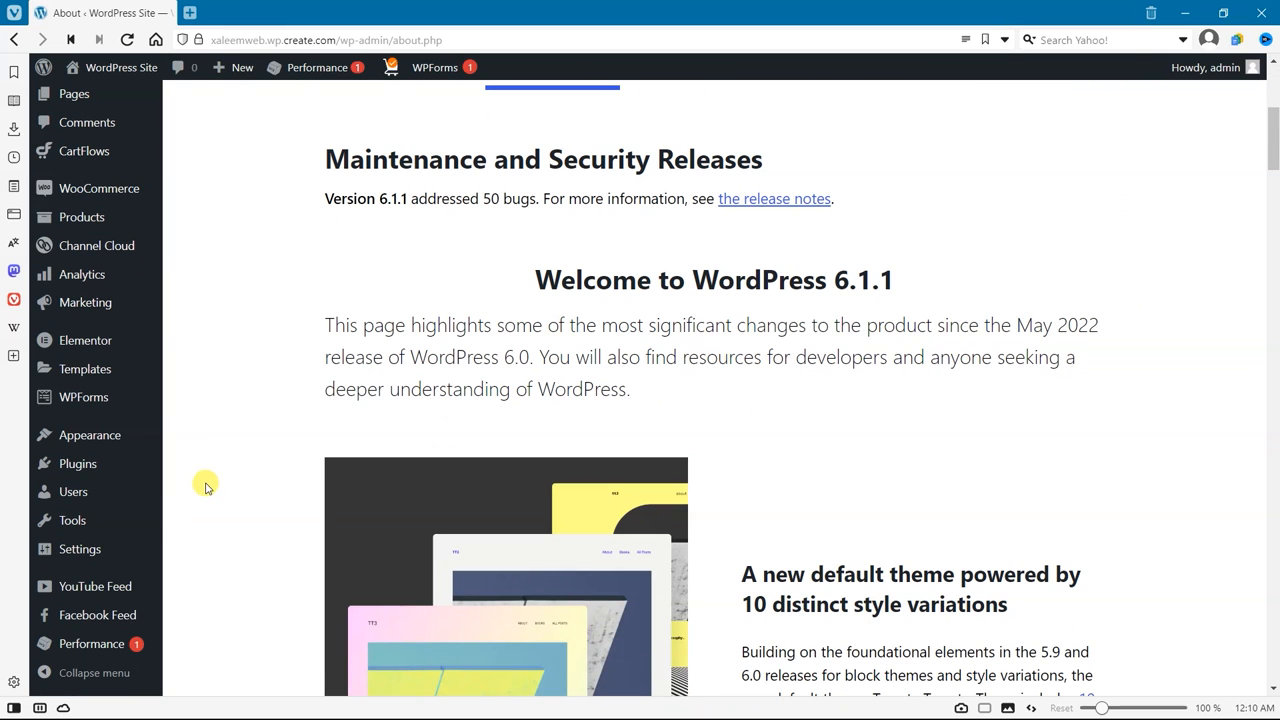
mouse_move(78, 464)
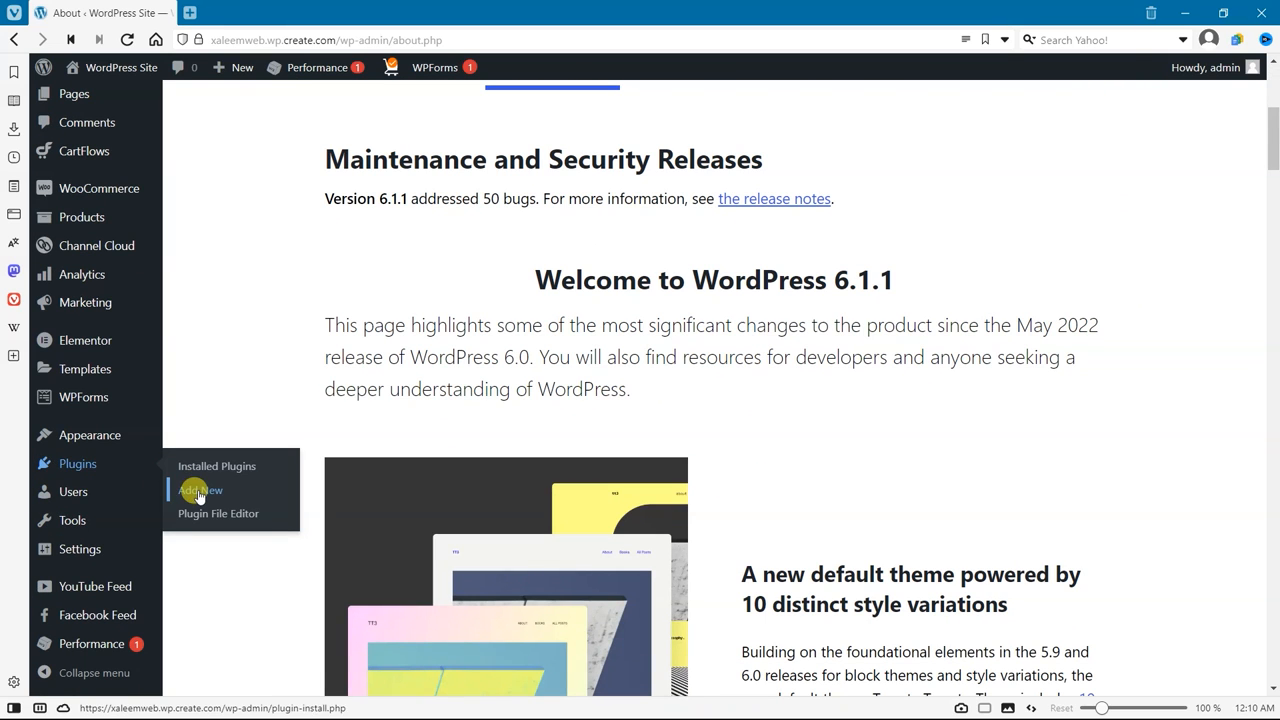
Search Add Plugins for 'wp code' and activate the WPCode – Insert Headers and Footers plugin
click(200, 492)
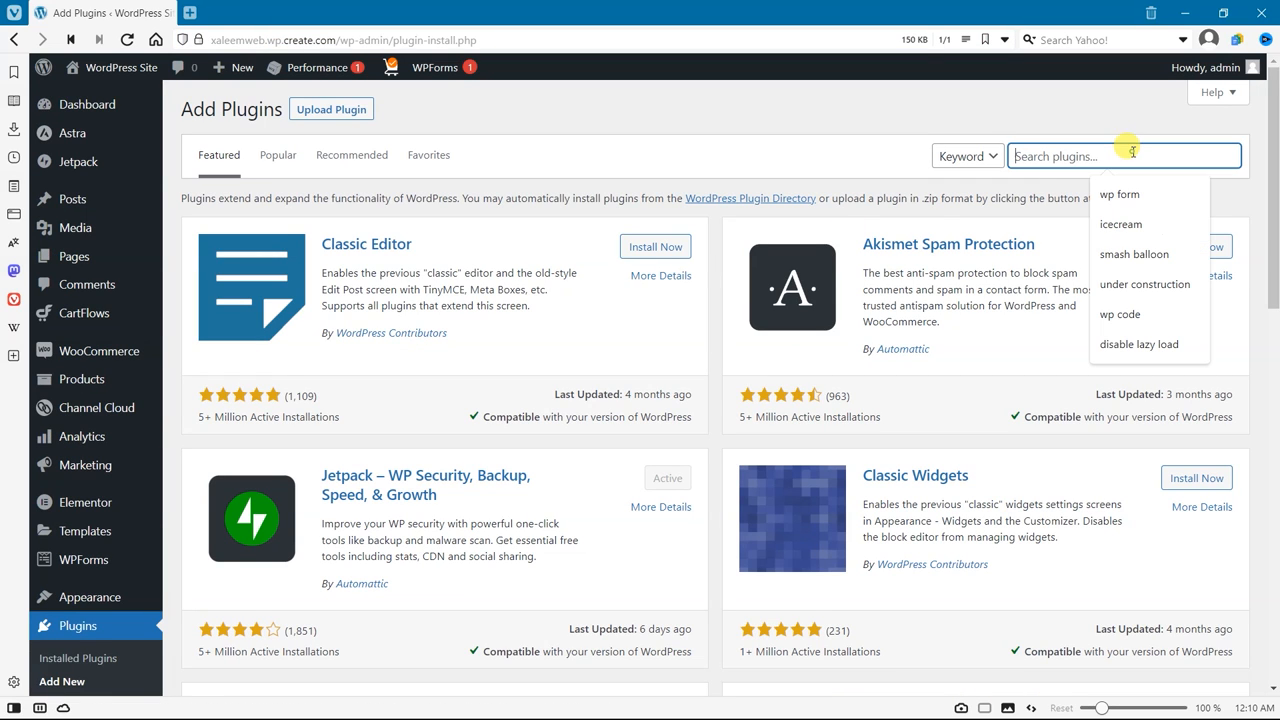
click(1118, 314)
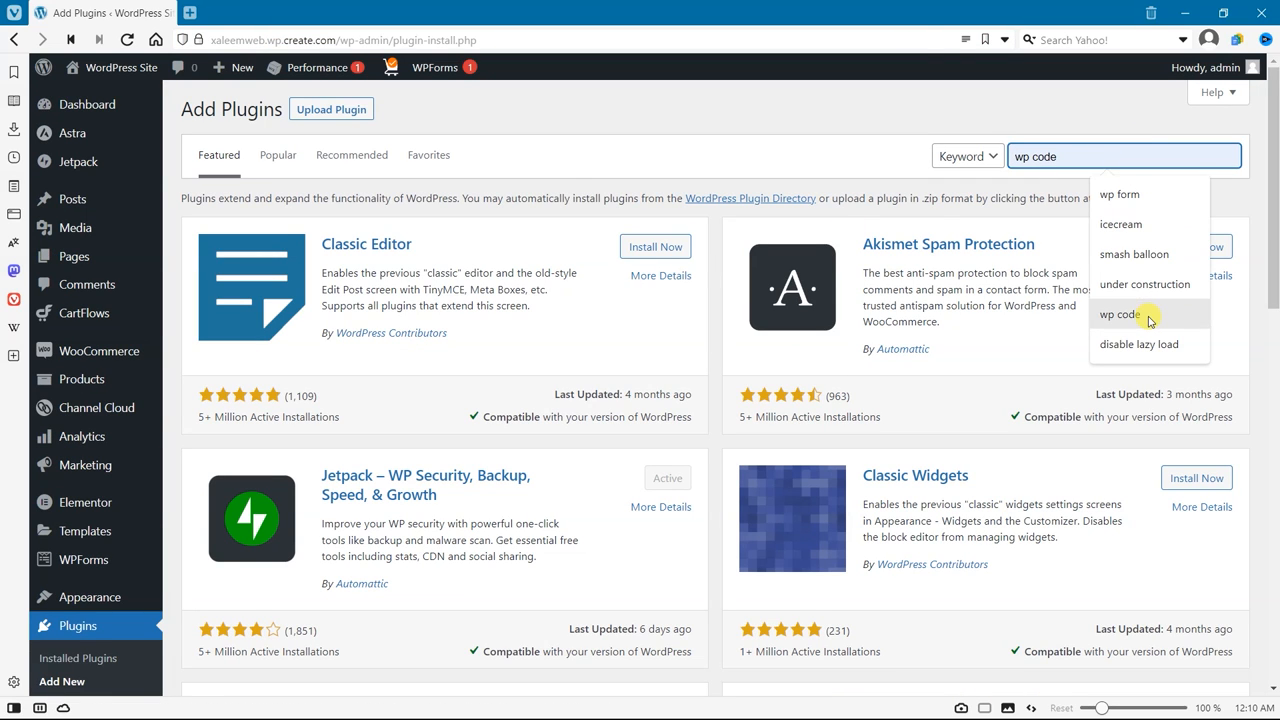
click(1120, 314)
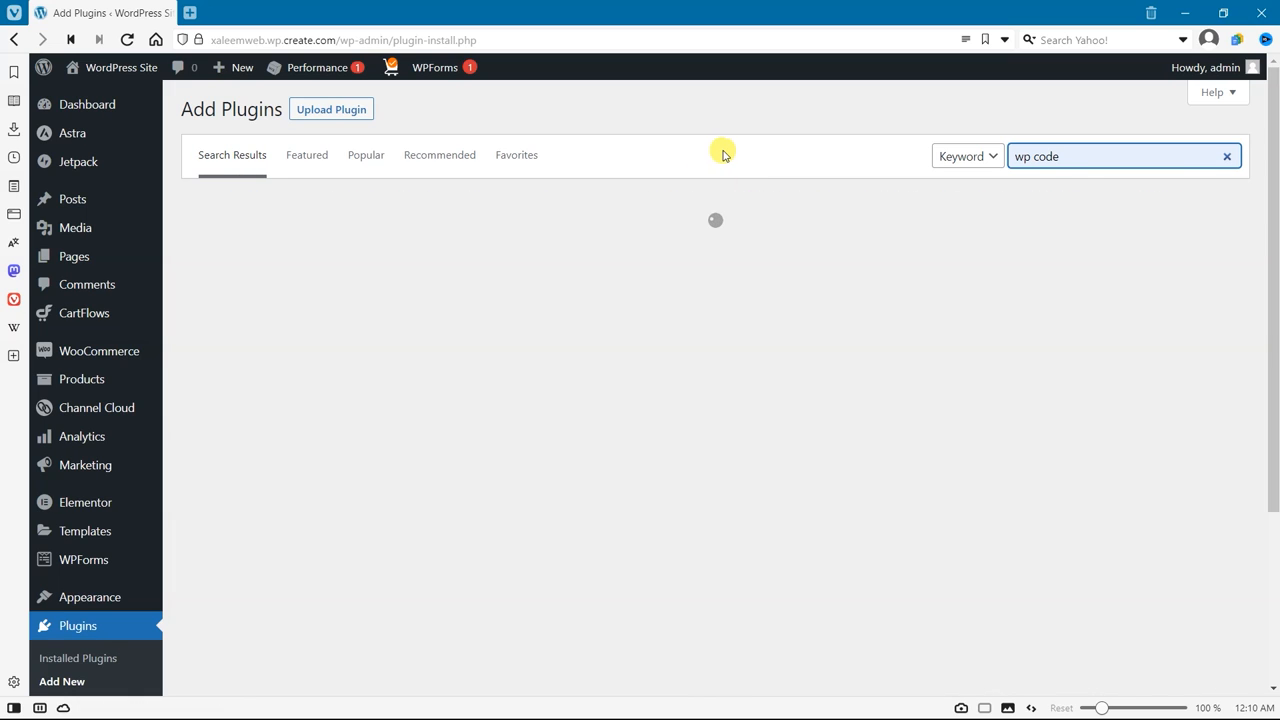
click(648, 250)
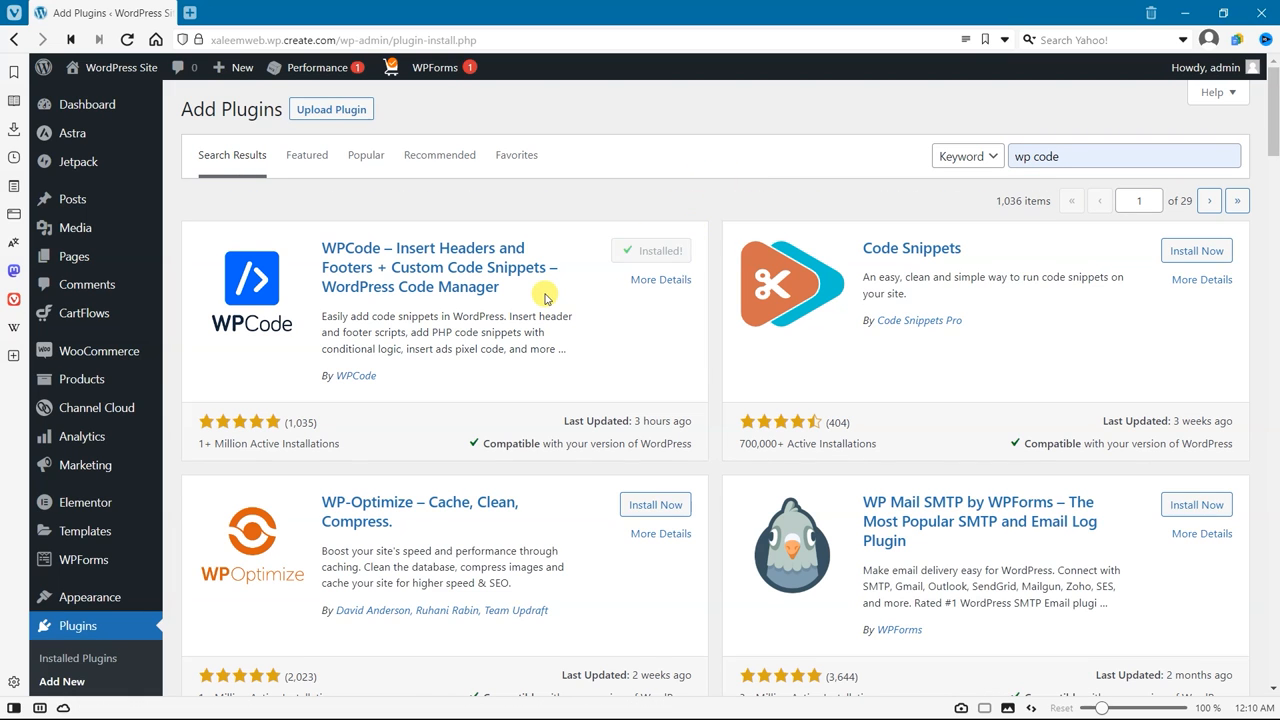
click(652, 250)
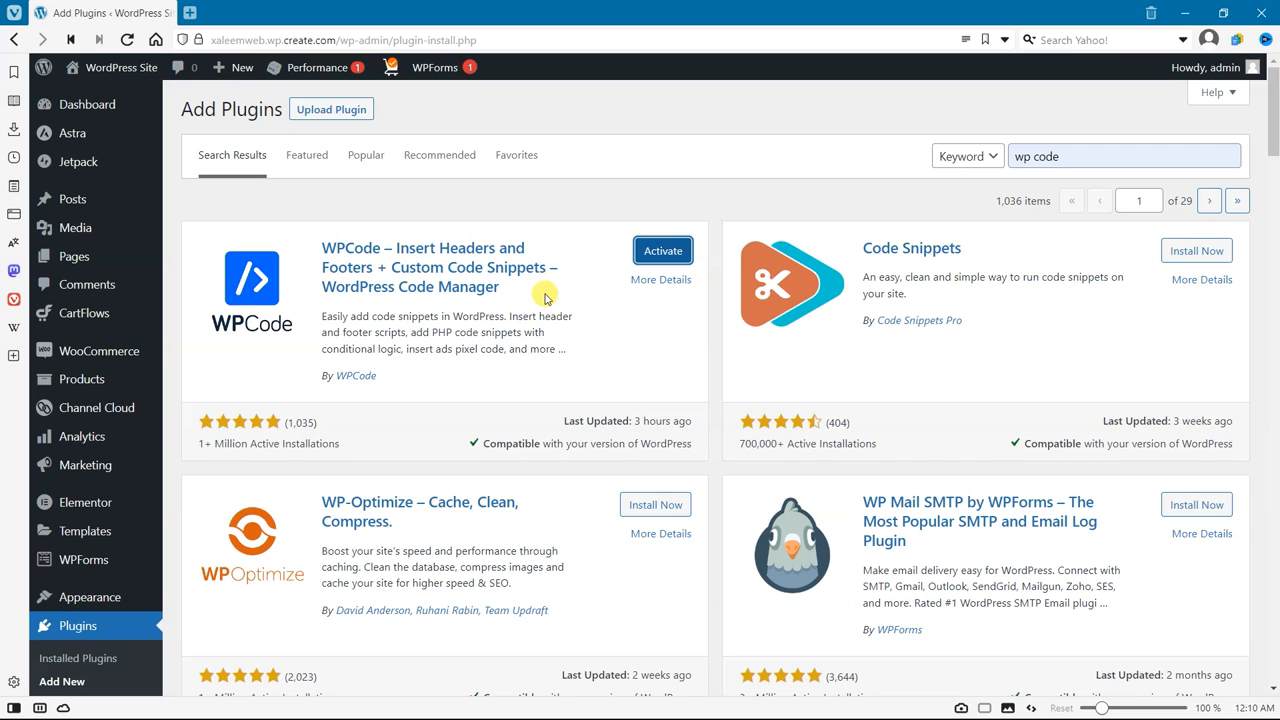
mouse_move(662, 250)
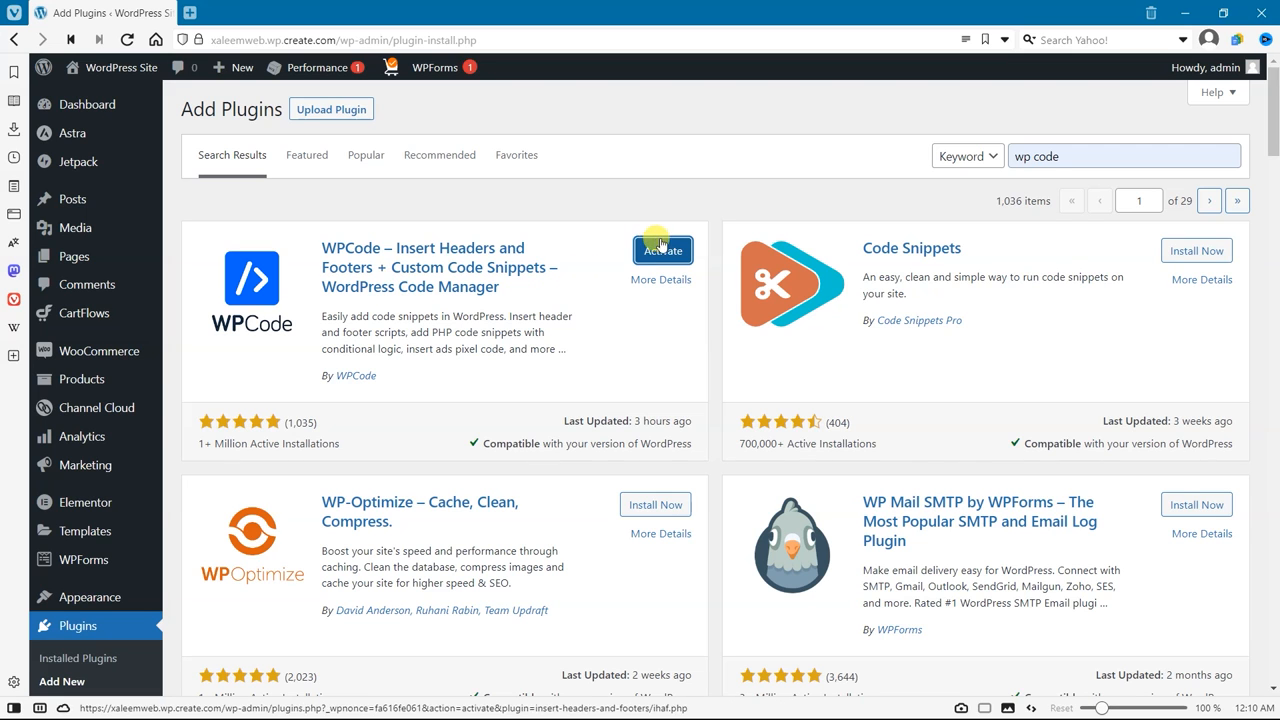
click(662, 250)
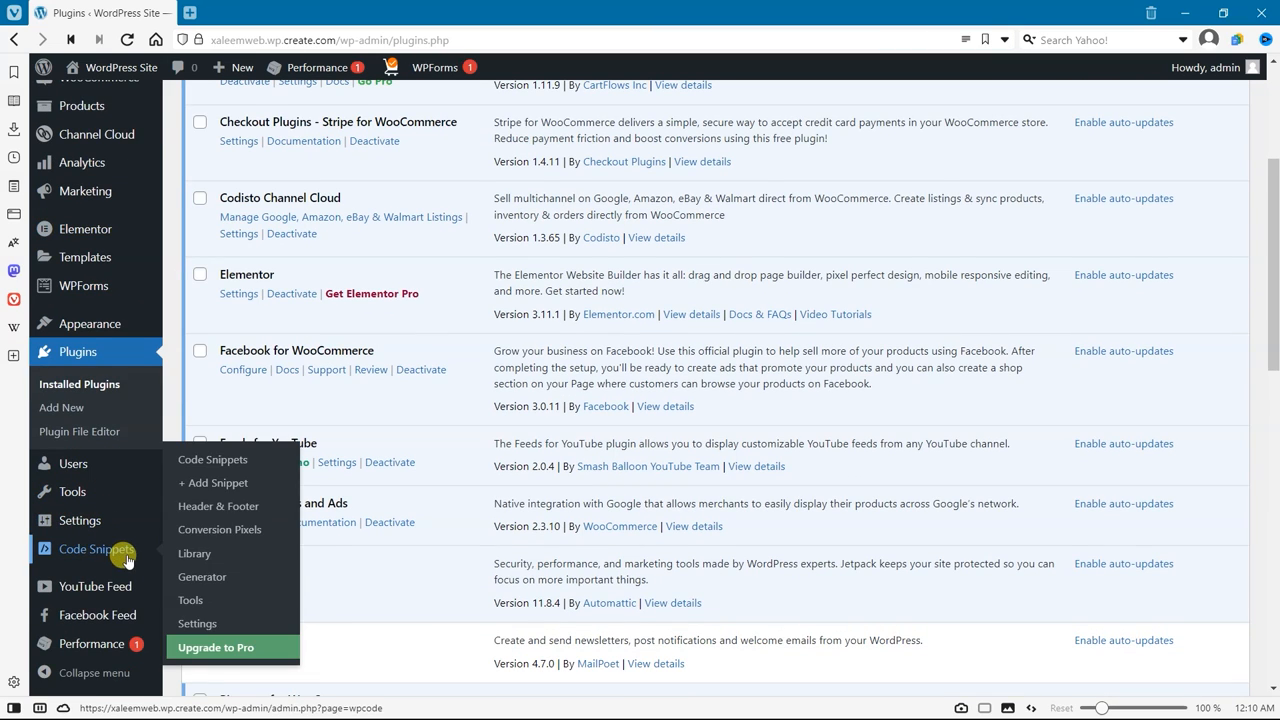
Start a new WPCode snippet using the Add Your Custom Code (New Snippet) starting point
click(212, 482)
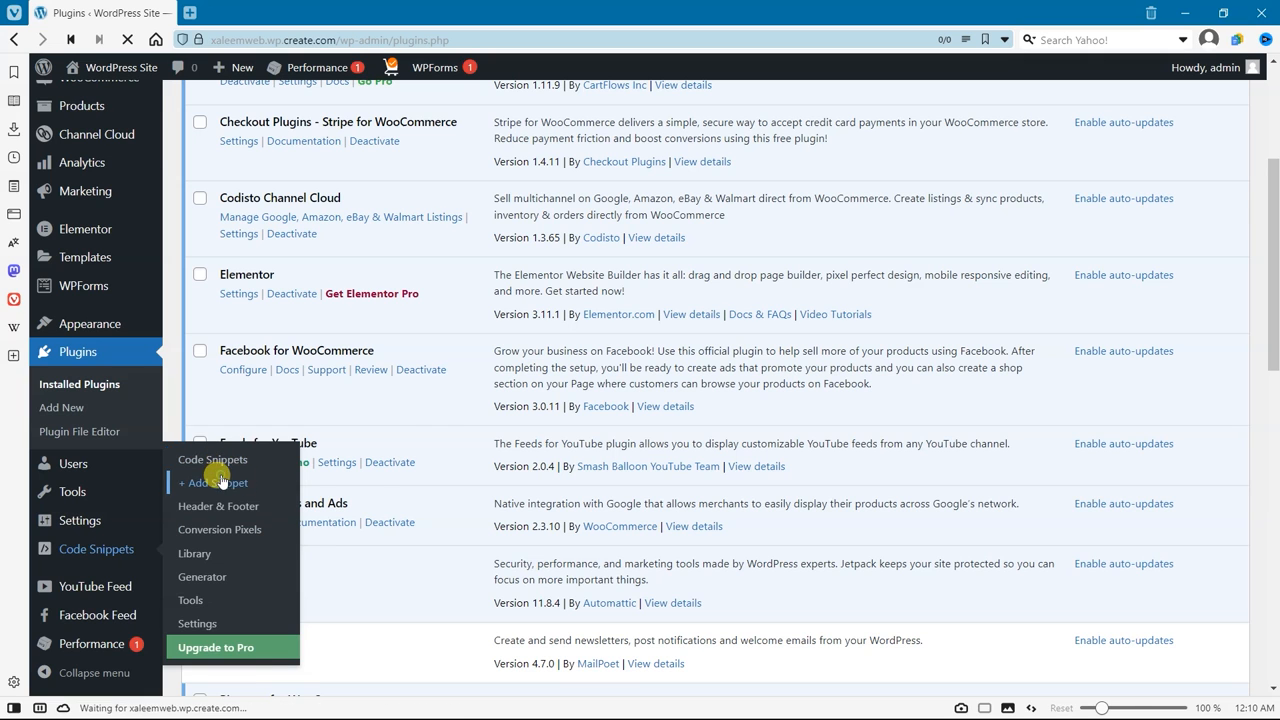
click(214, 482)
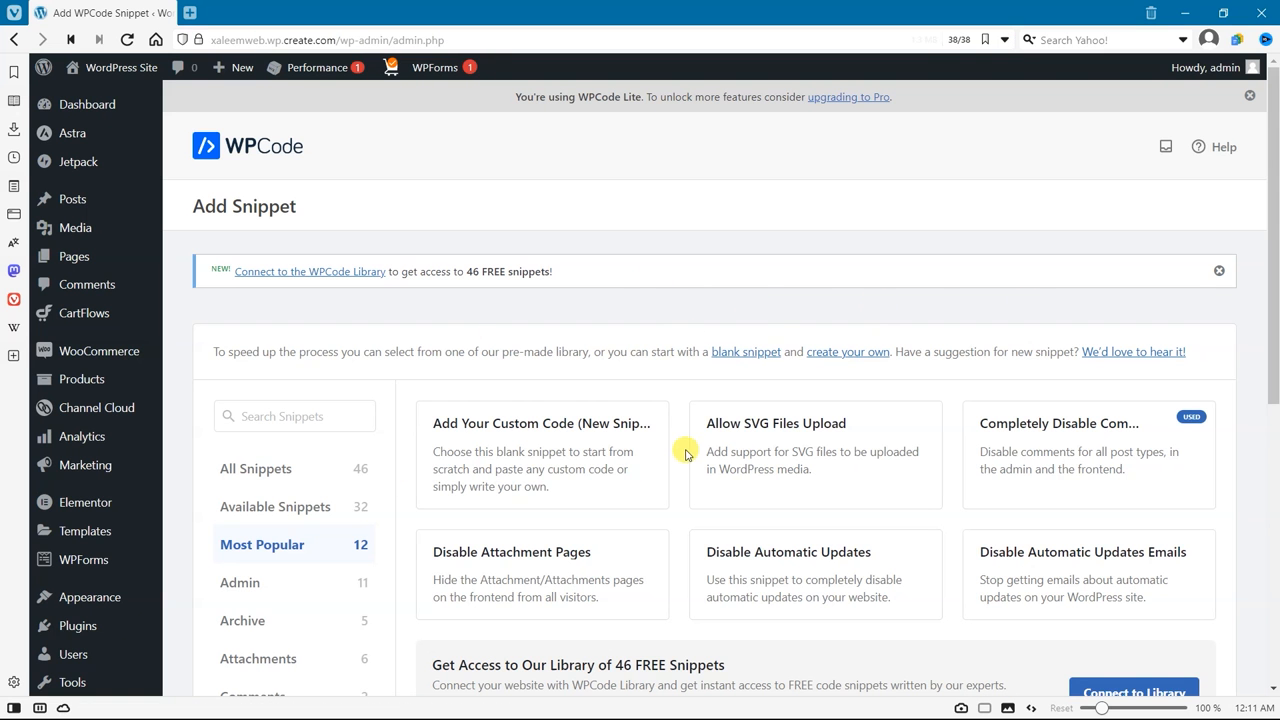
click(542, 456)
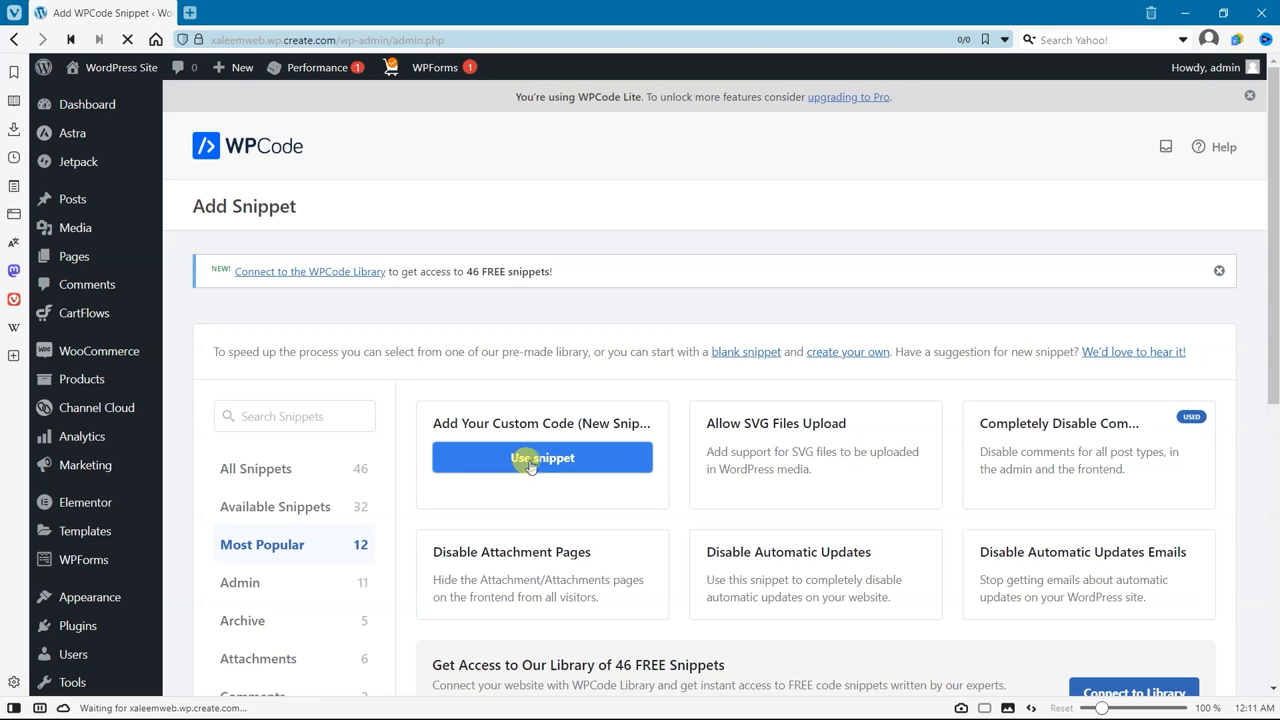
click(542, 456)
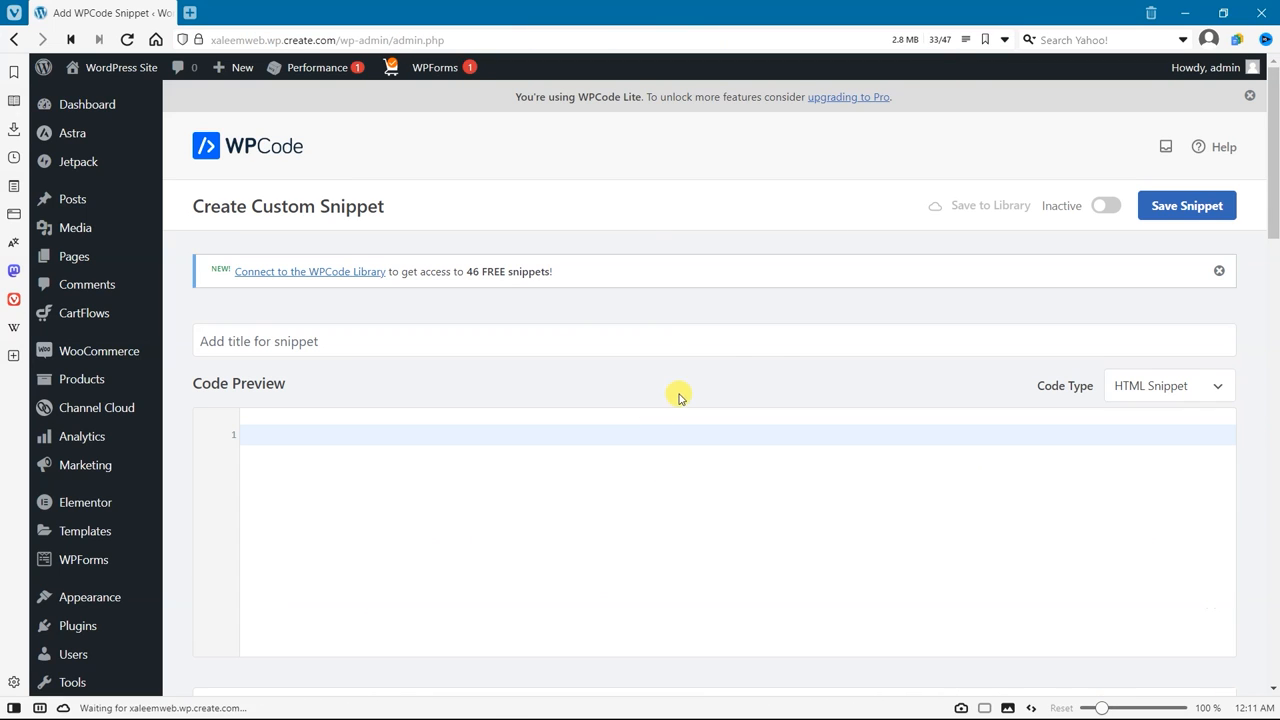
Title the snippet 'Disable lazy load', set PHP Snippet type, and enter add_filter( 'wp_lazy_loading_enabled', '__return_false' );
click(392, 340)
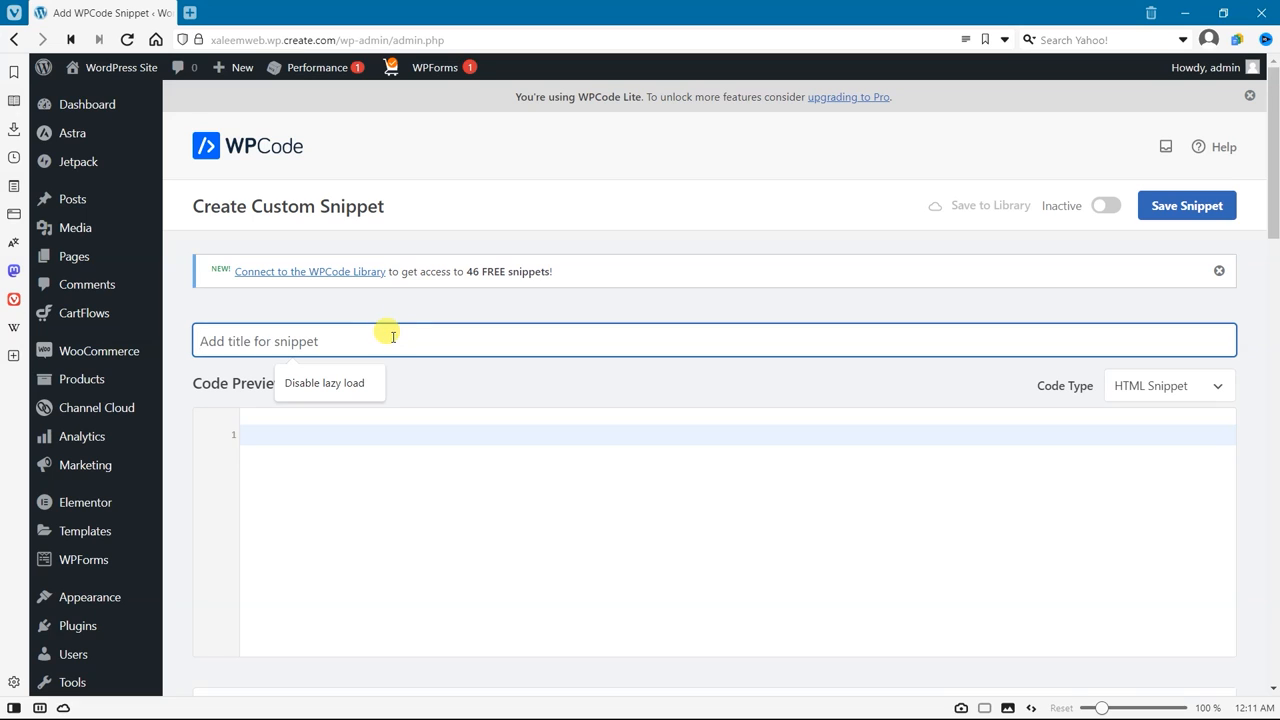
text(Disable lazy load)
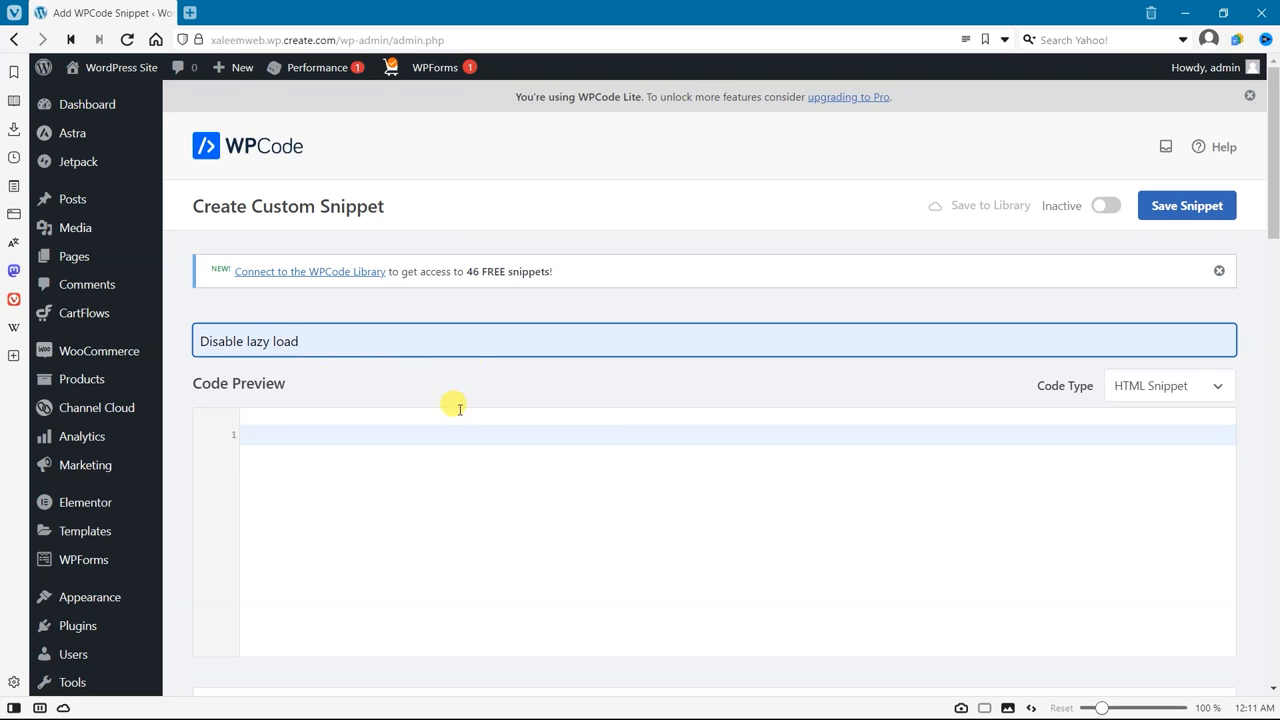
click(316, 434)
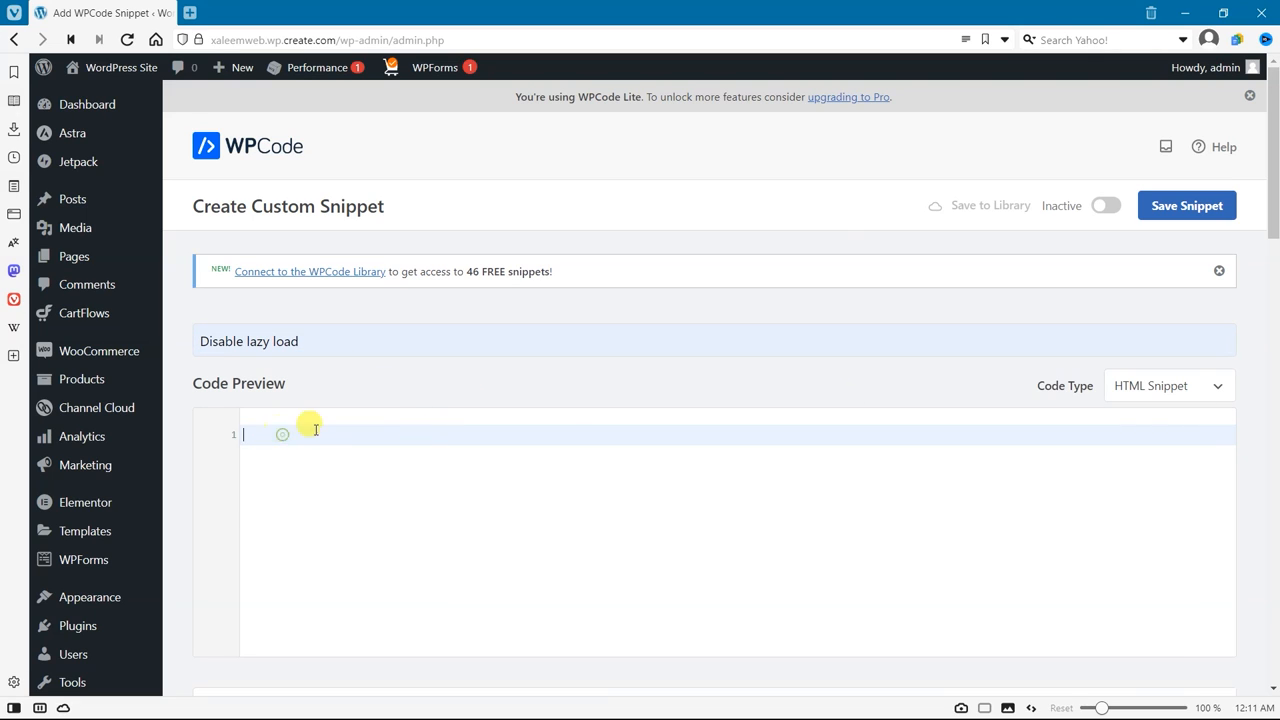
click(1168, 384)
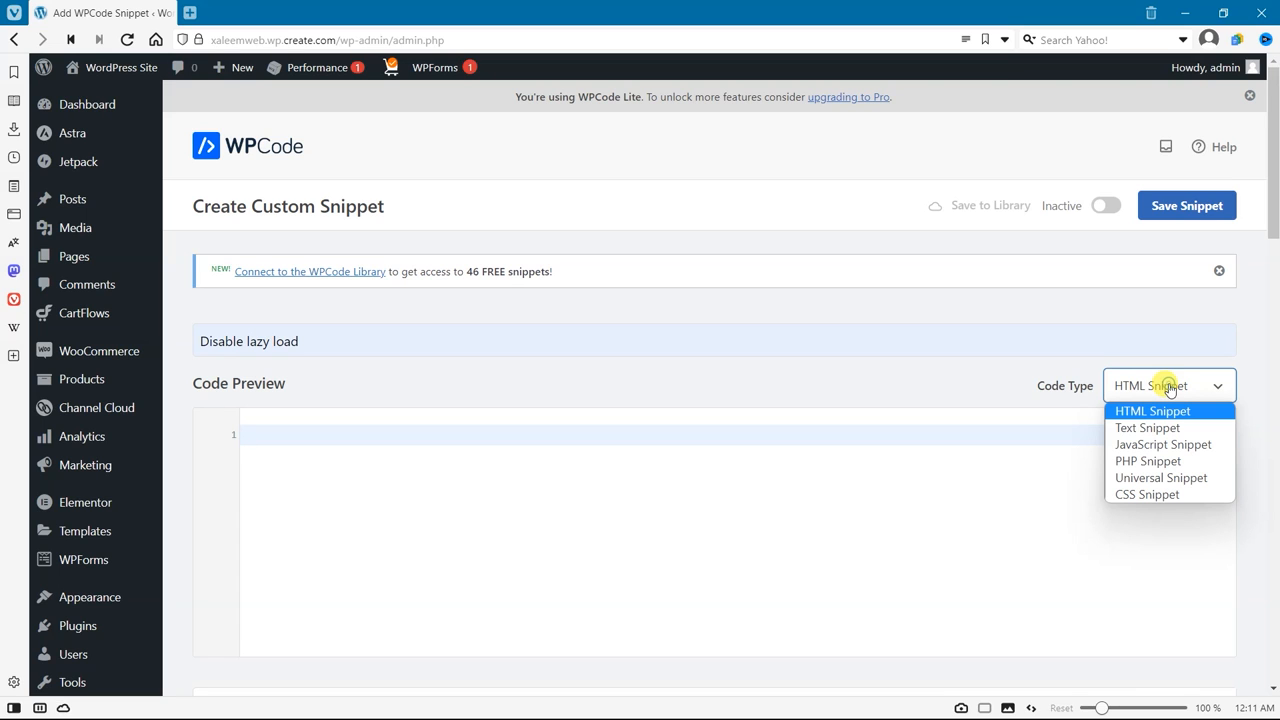
mouse_move(1160, 460)
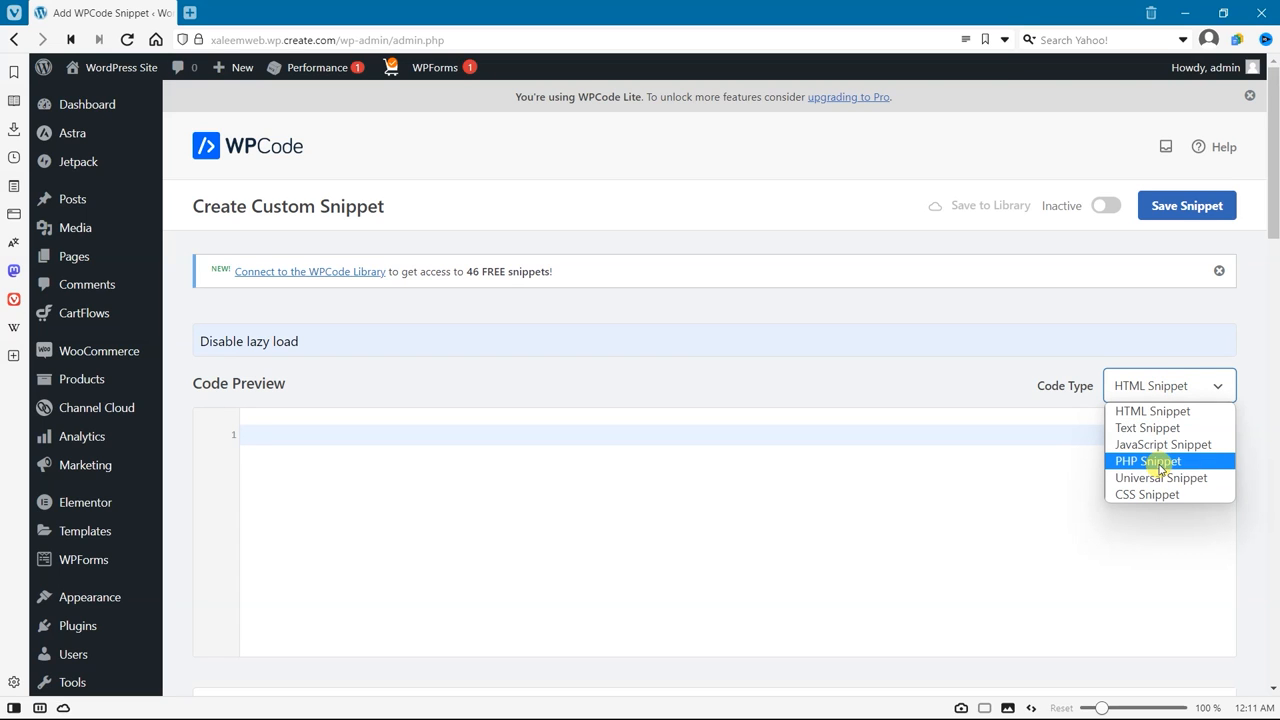
click(1146, 460)
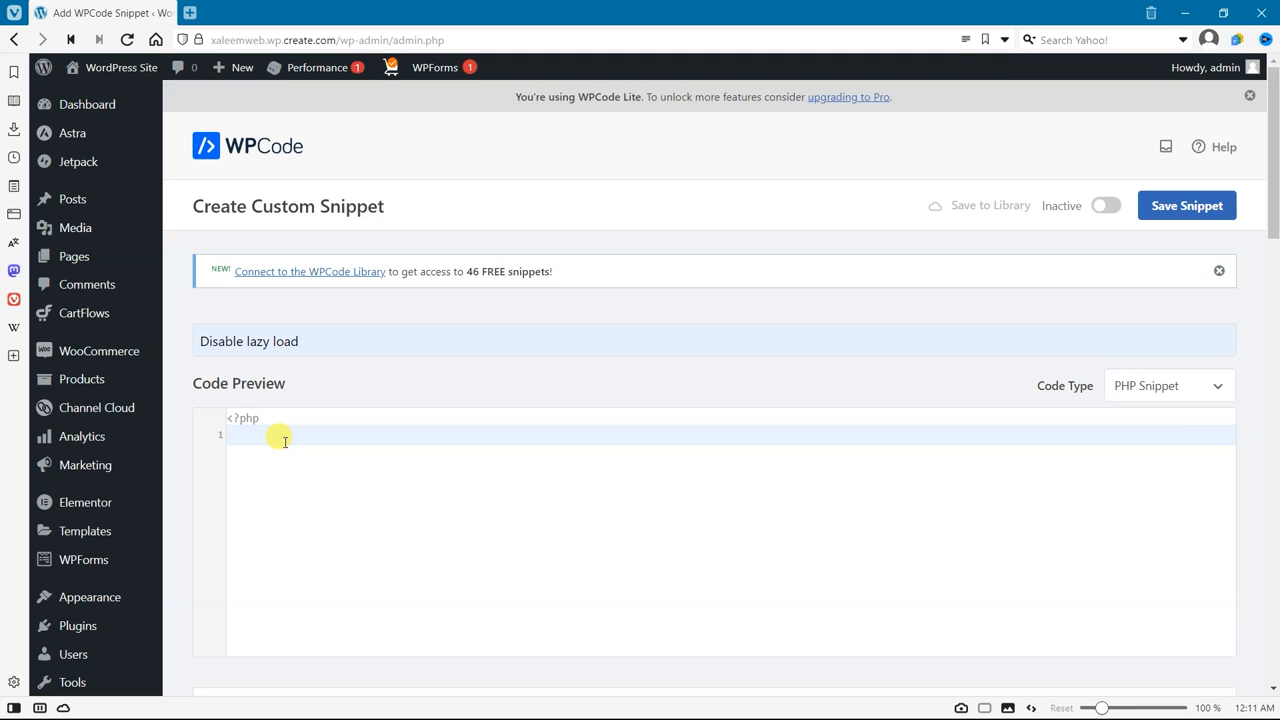
text(add_filter( 'wp_lazy_loading_enabled', '__return_false' );)
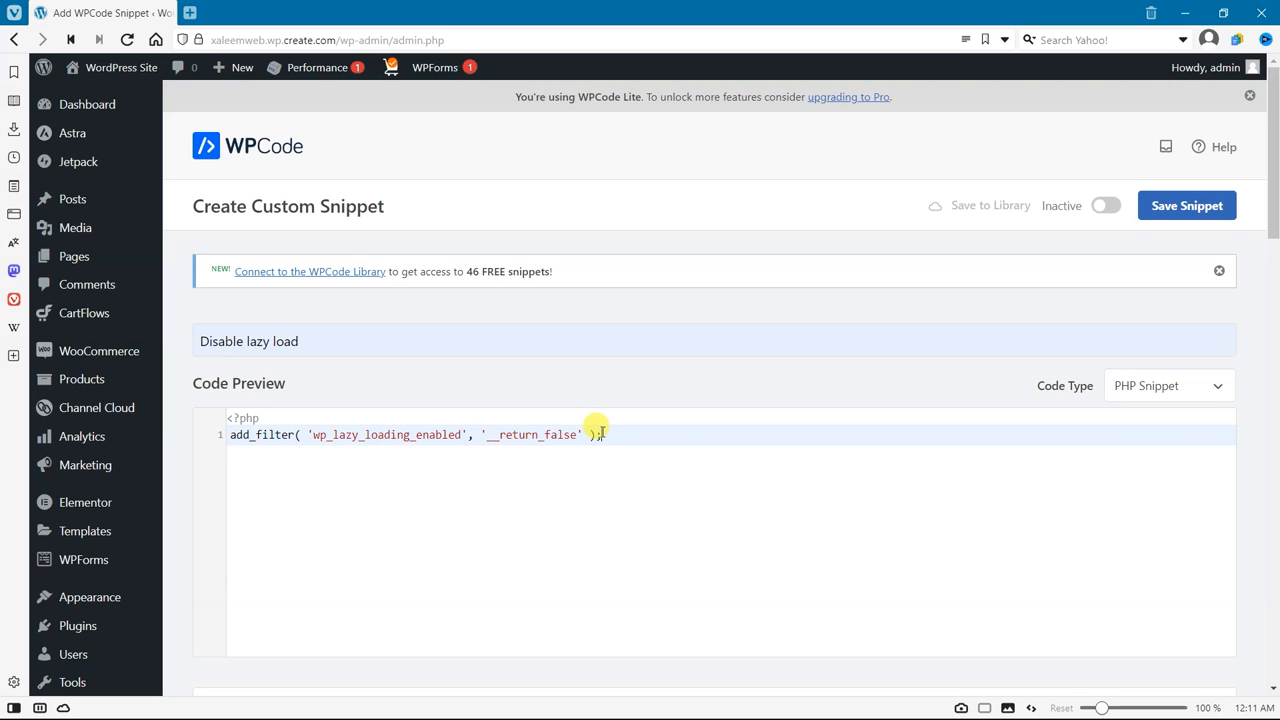
mouse_move(880, 388)
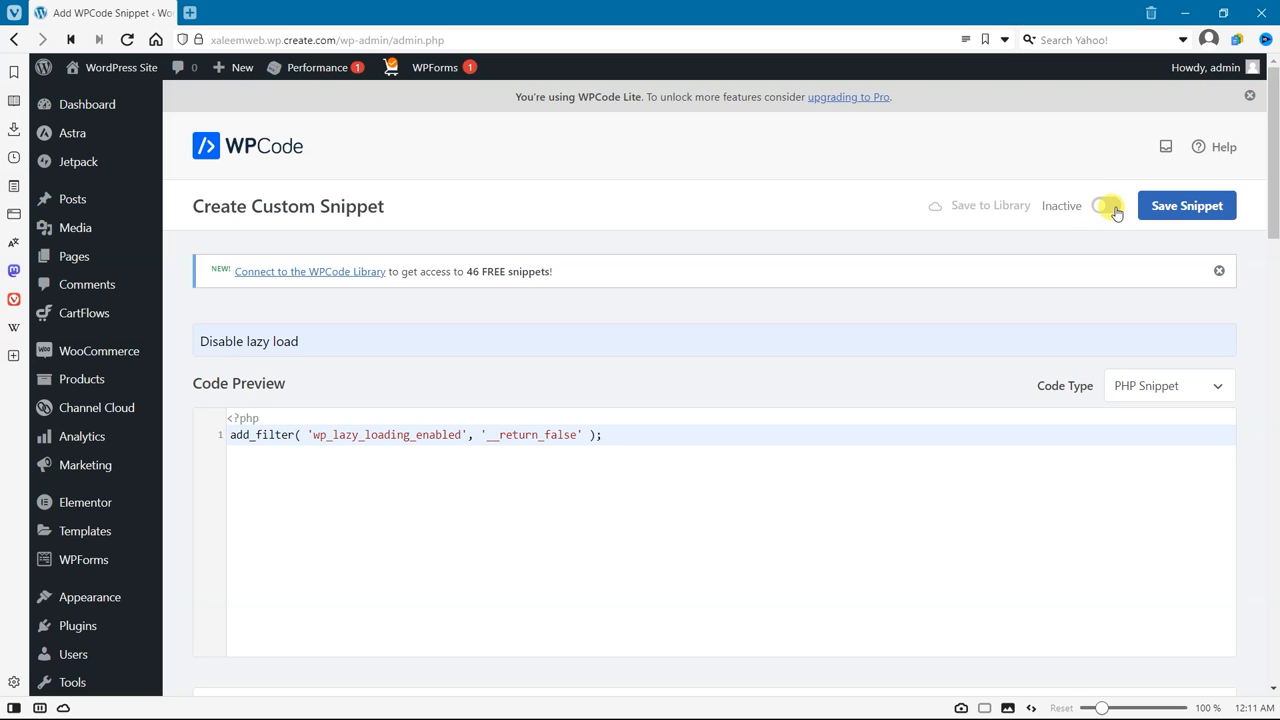
Toggle the snippet Active and save it
click(1106, 204)
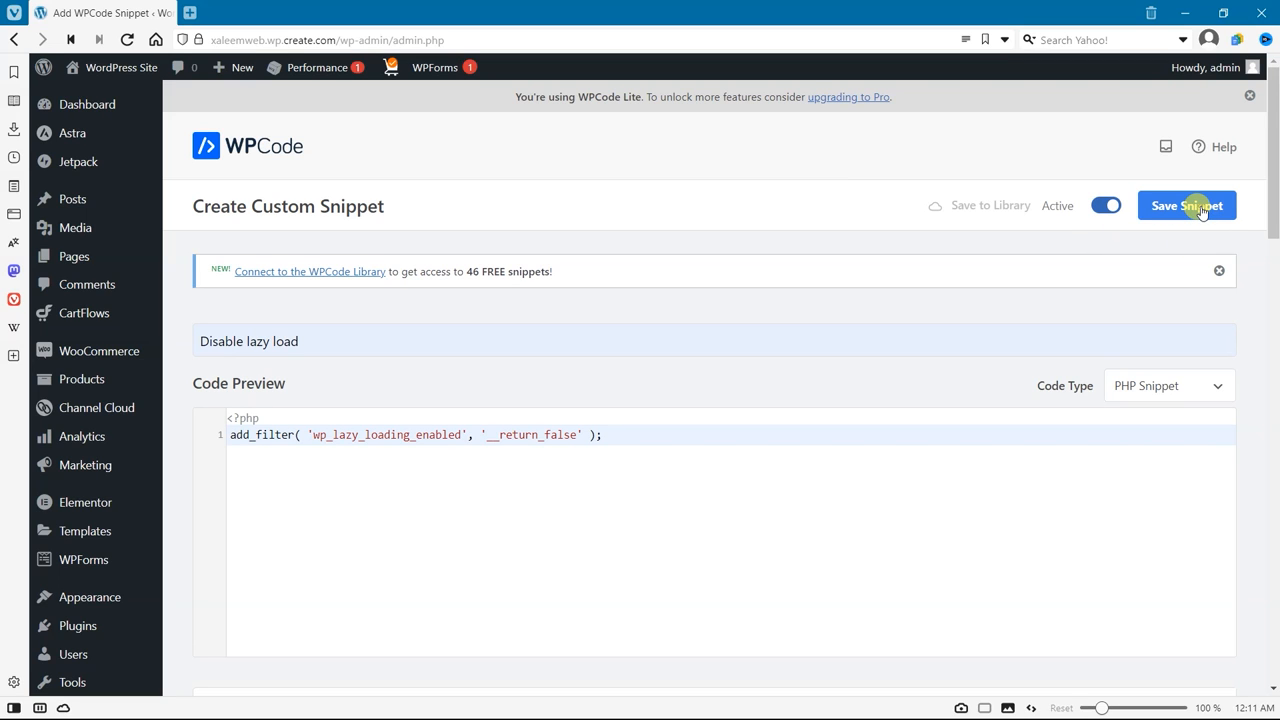
click(1188, 204)
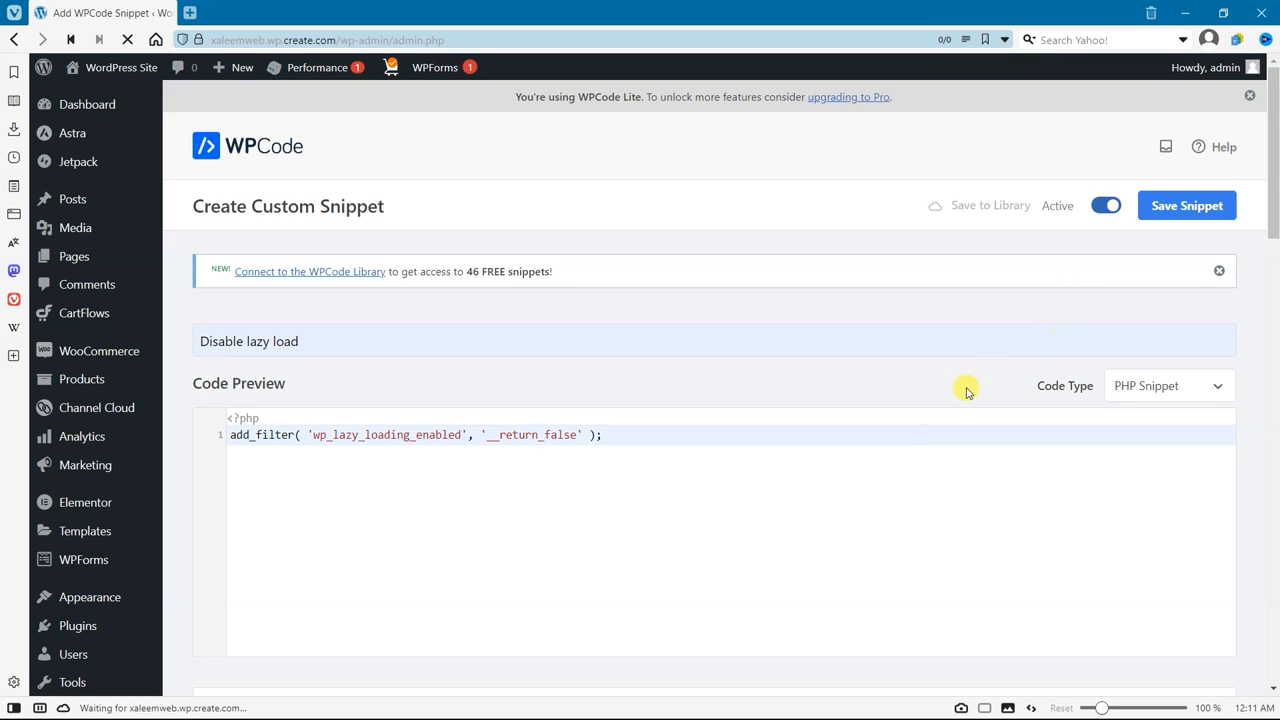
mouse_move(880, 428)
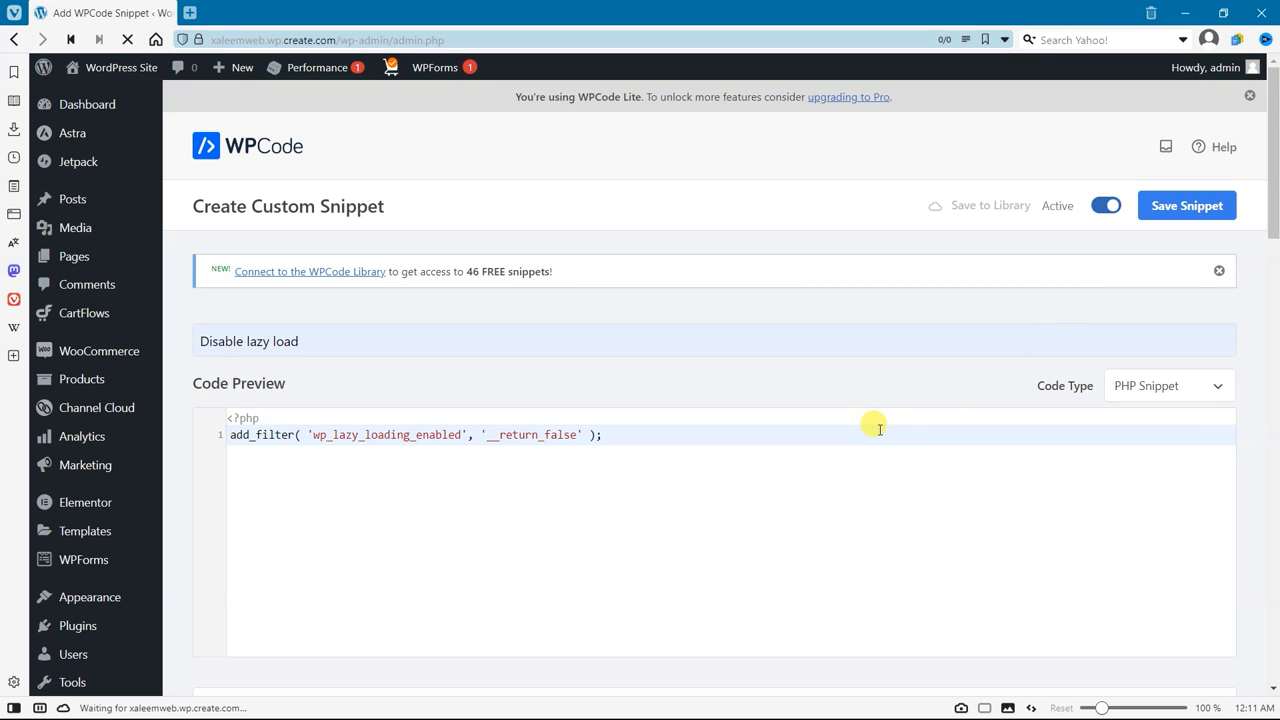
click(1186, 204)
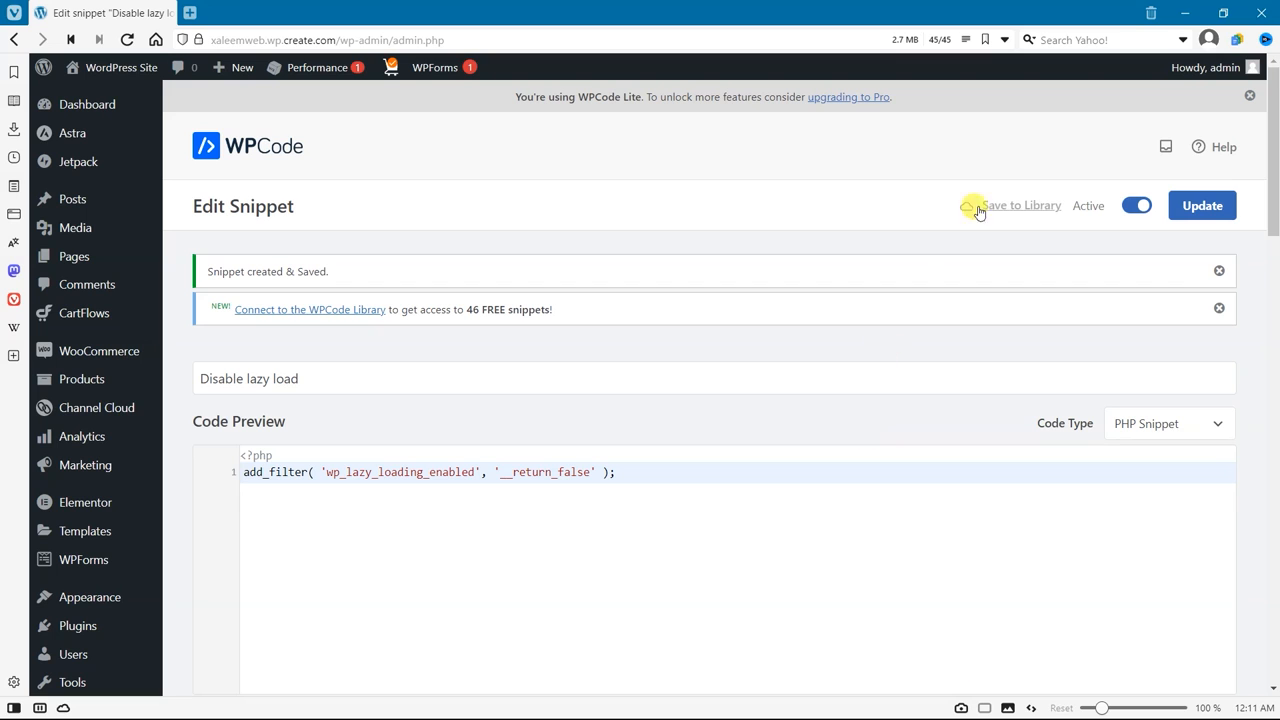
mouse_move(728, 232)
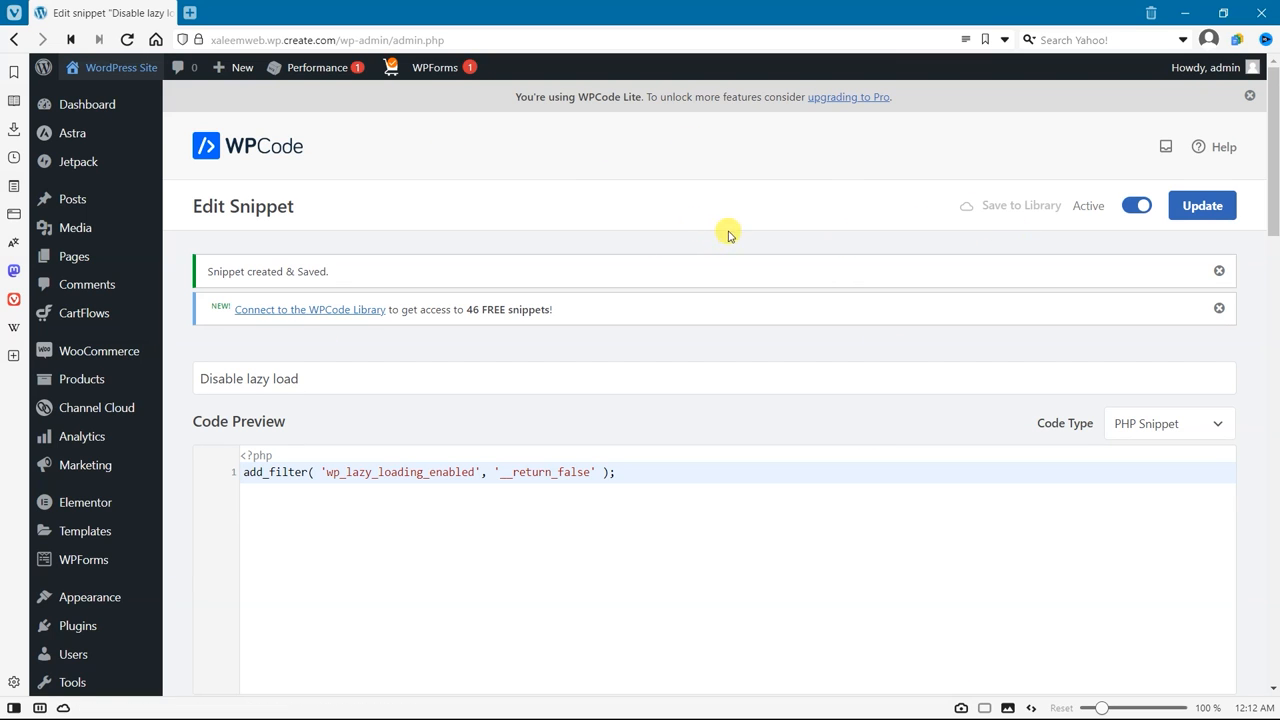
Visit the live storefront, inspect the DNK Yellow Shoes image markup in DevTools, then return to the snippet tab
click(120, 68)
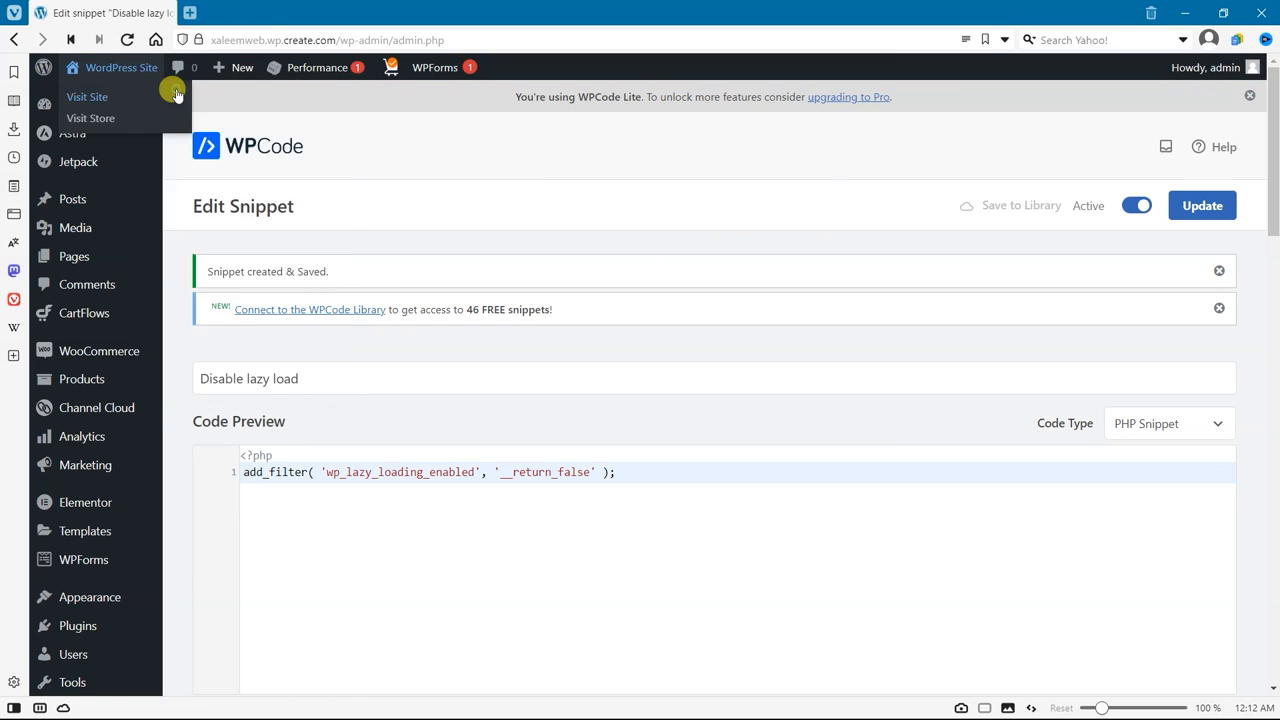
click(88, 96)
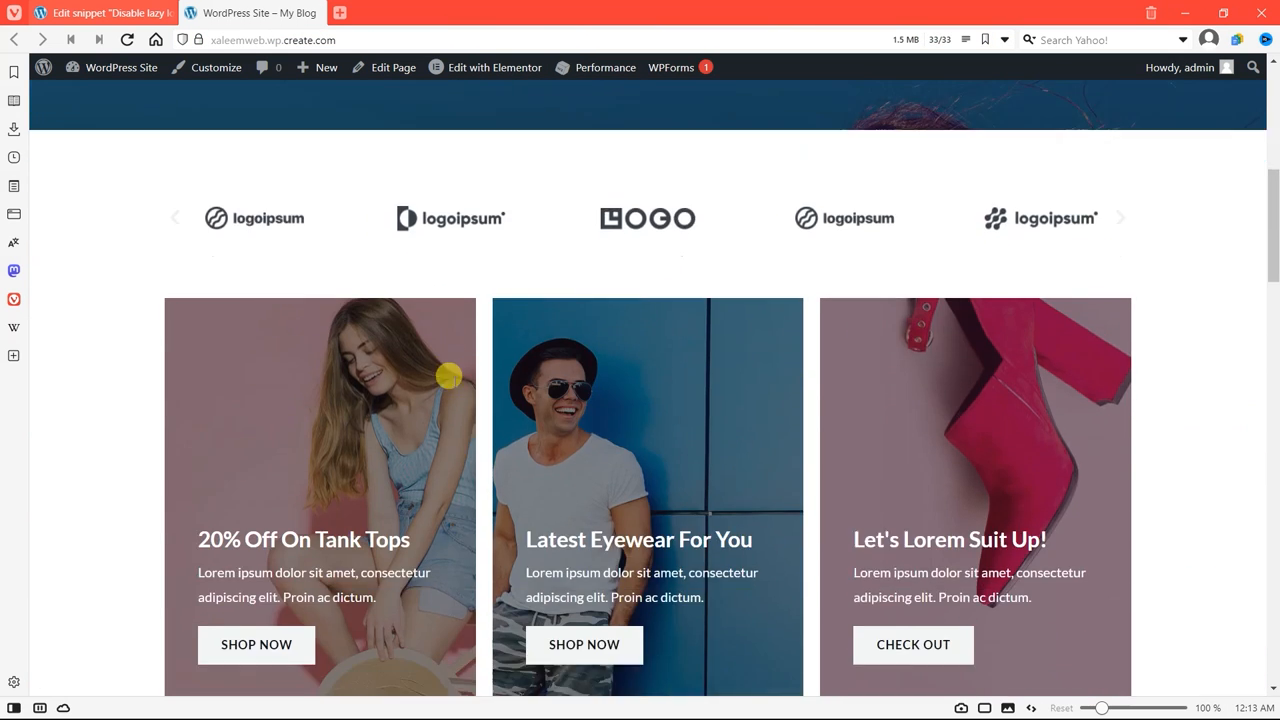
scroll(down, 3)
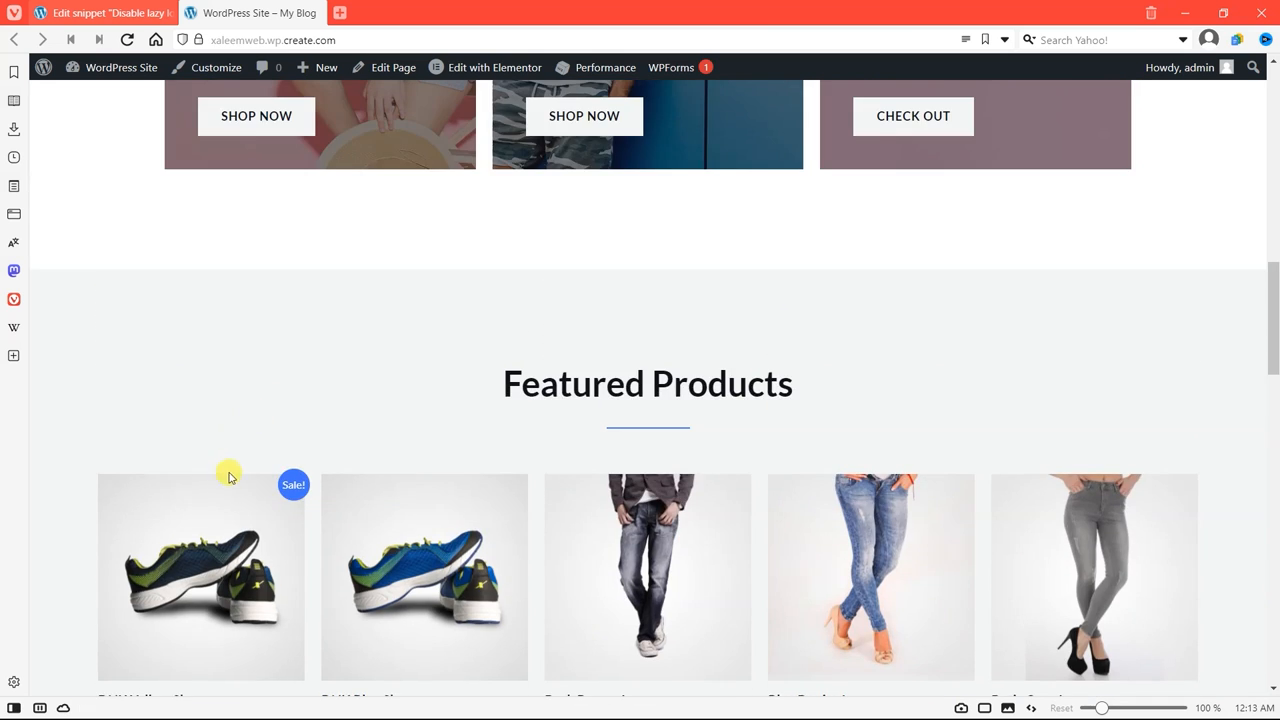
right_click(200, 300)
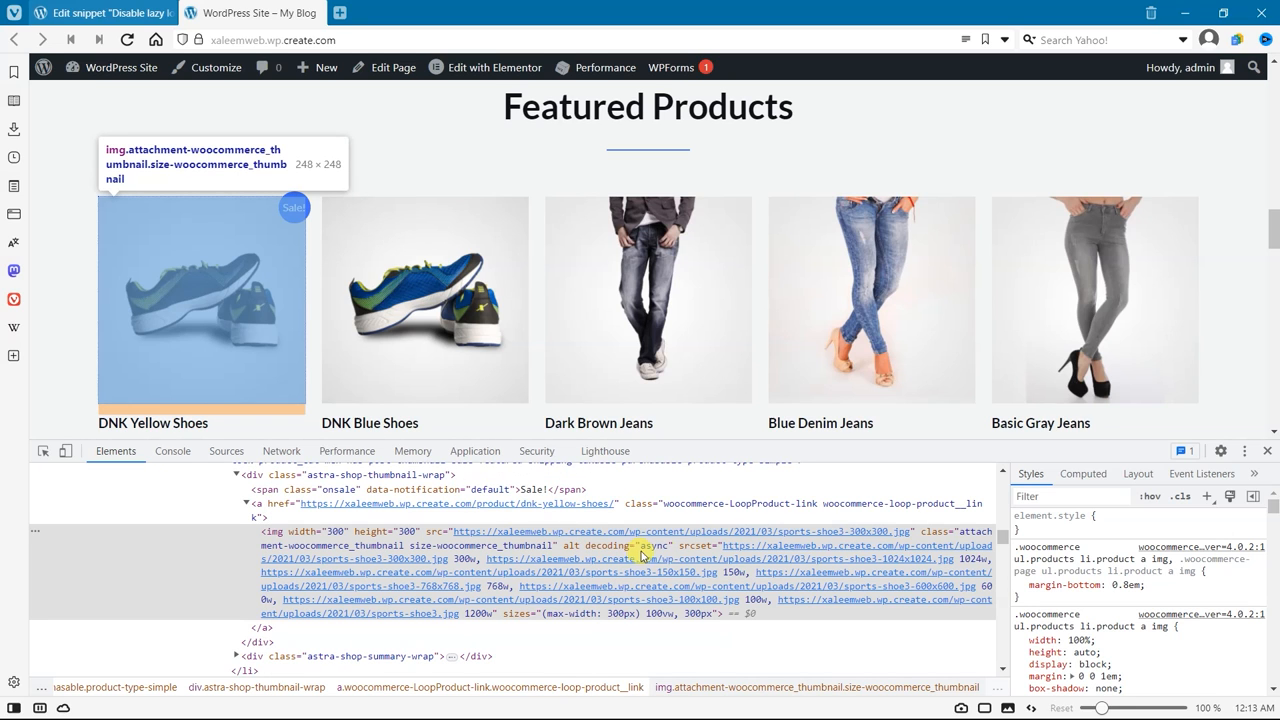
mouse_move(678, 552)
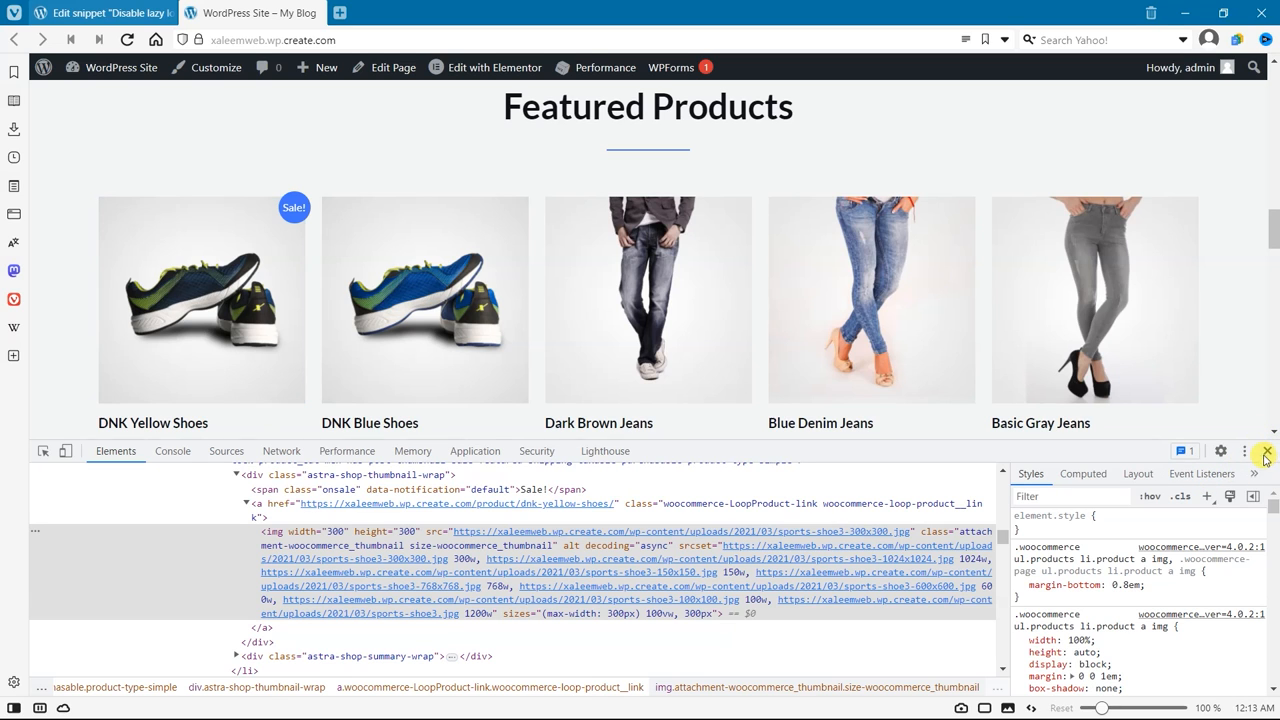
click(1264, 452)
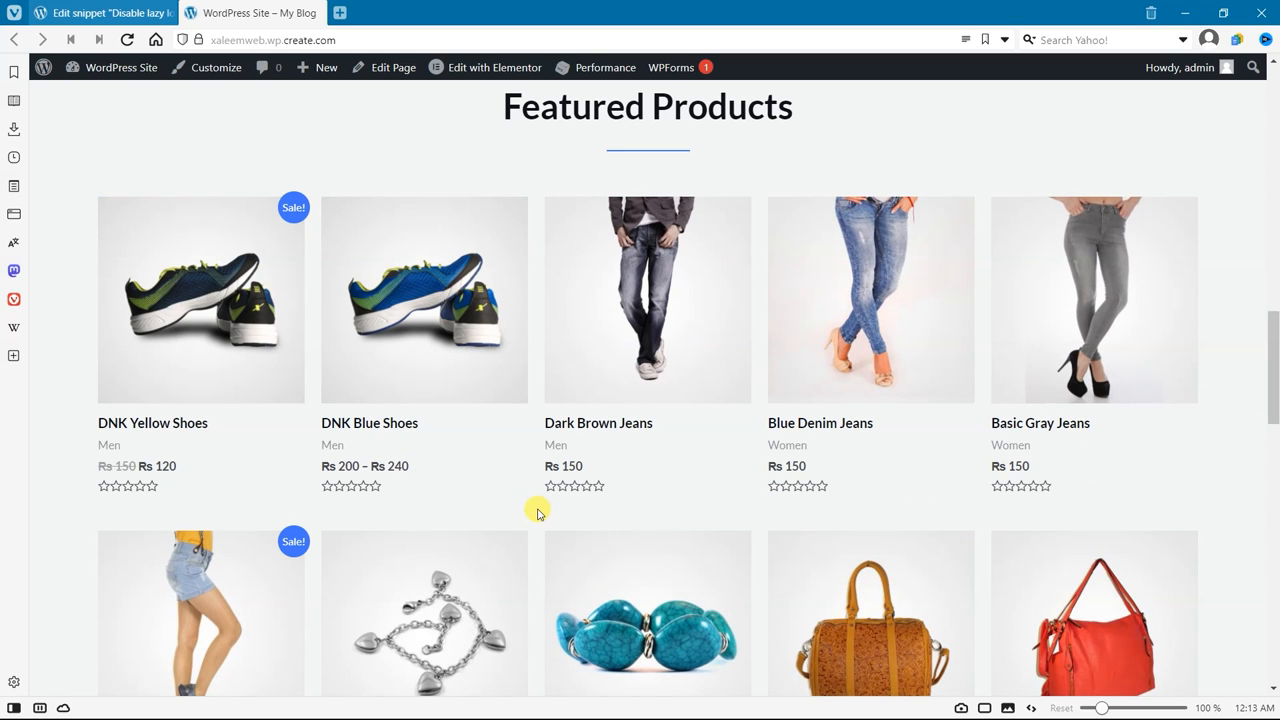
click(100, 12)
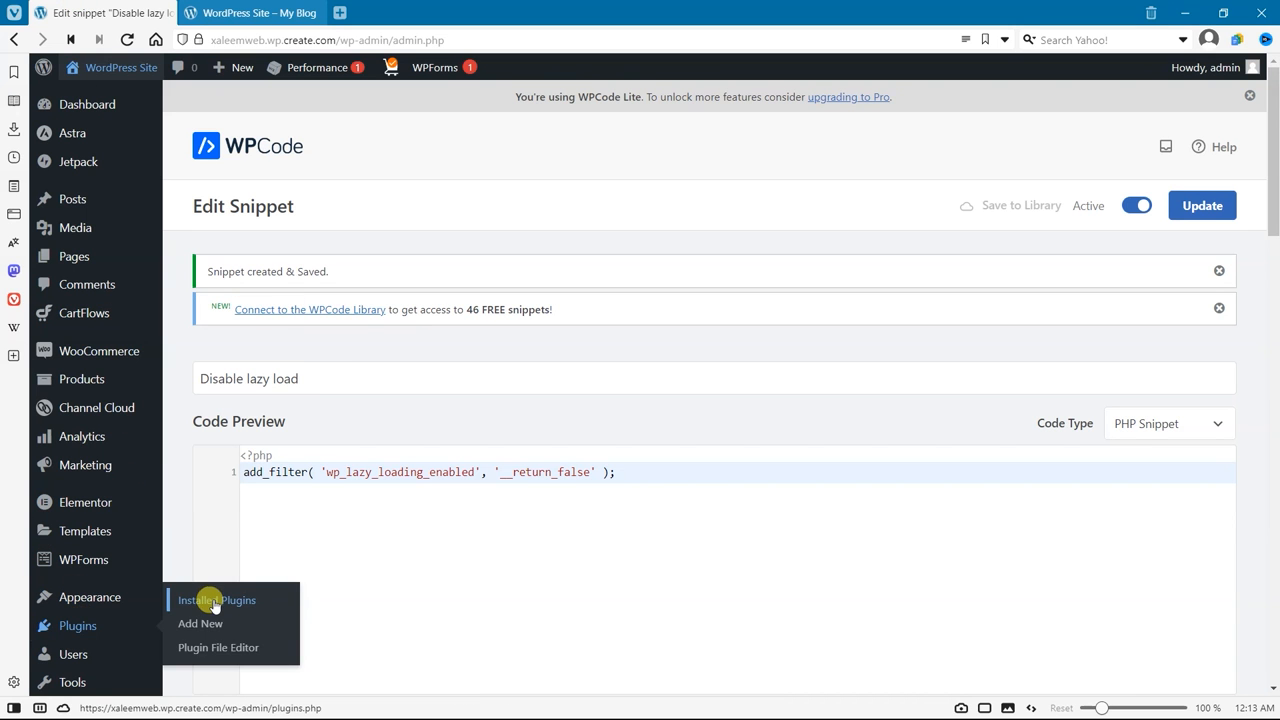
Deactivate WPCode Lite on the Plugins page and confirm deleting it with its data
click(216, 600)
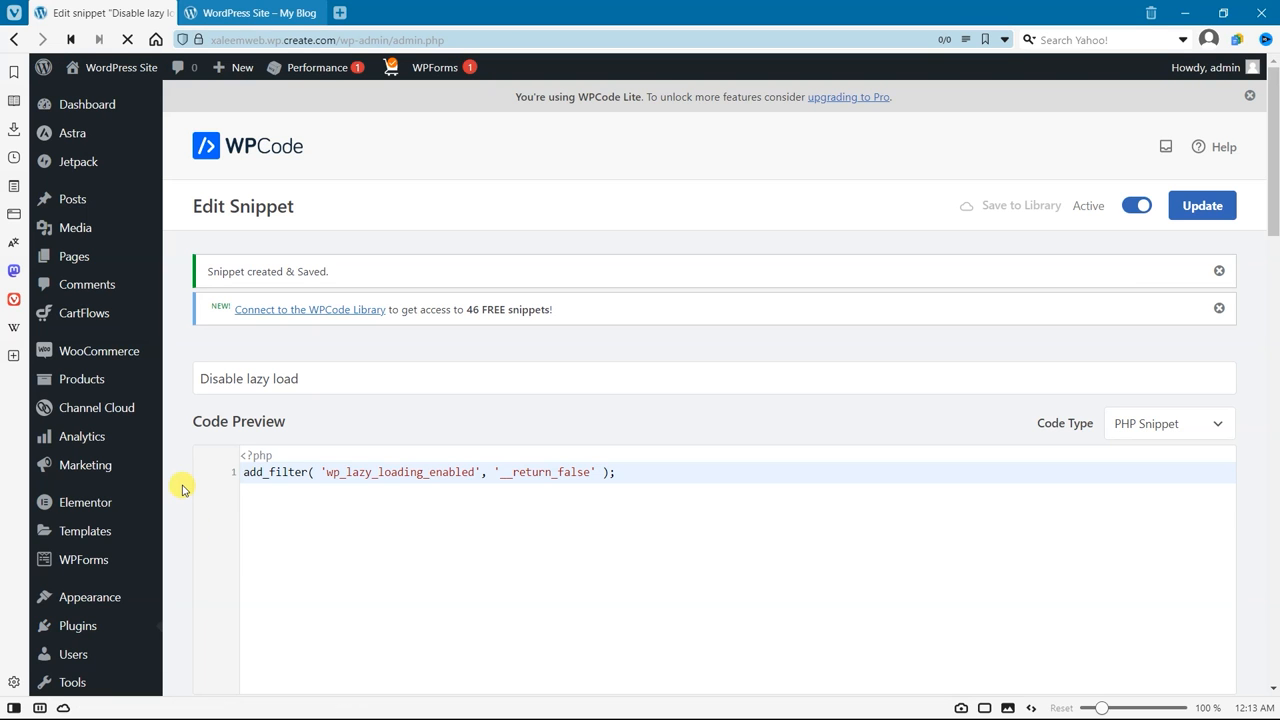
click(76, 600)
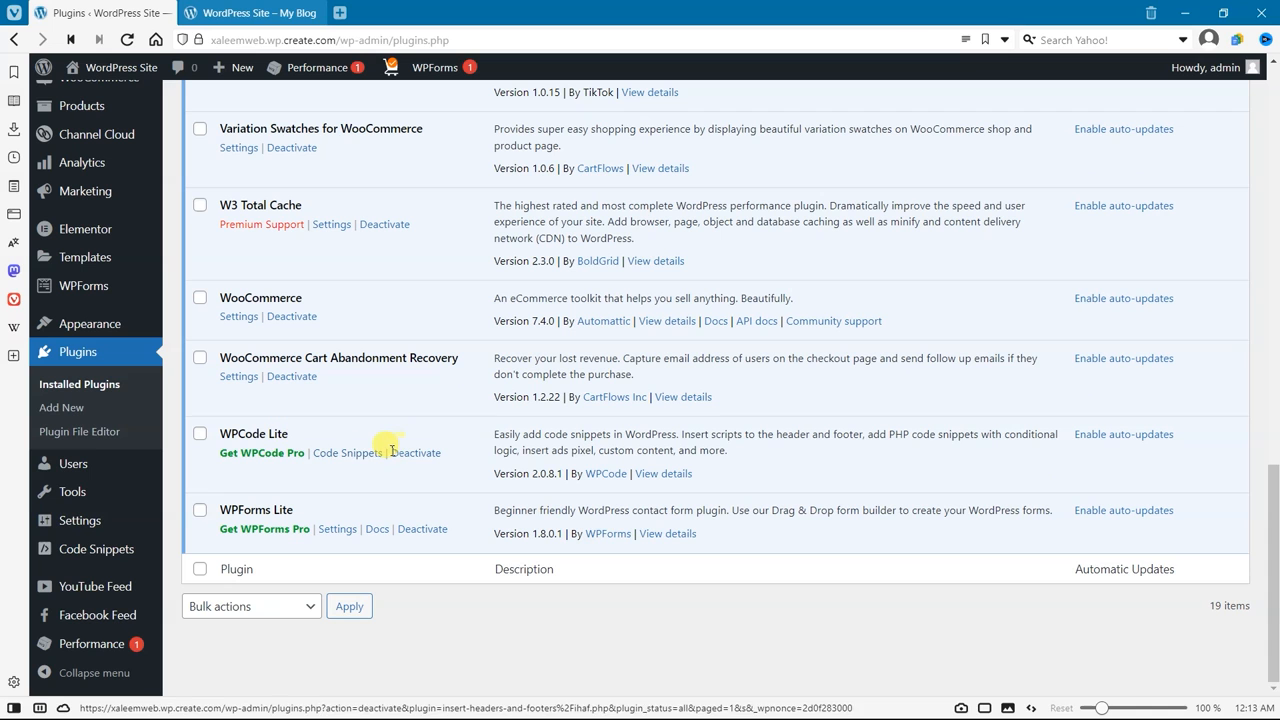
click(416, 452)
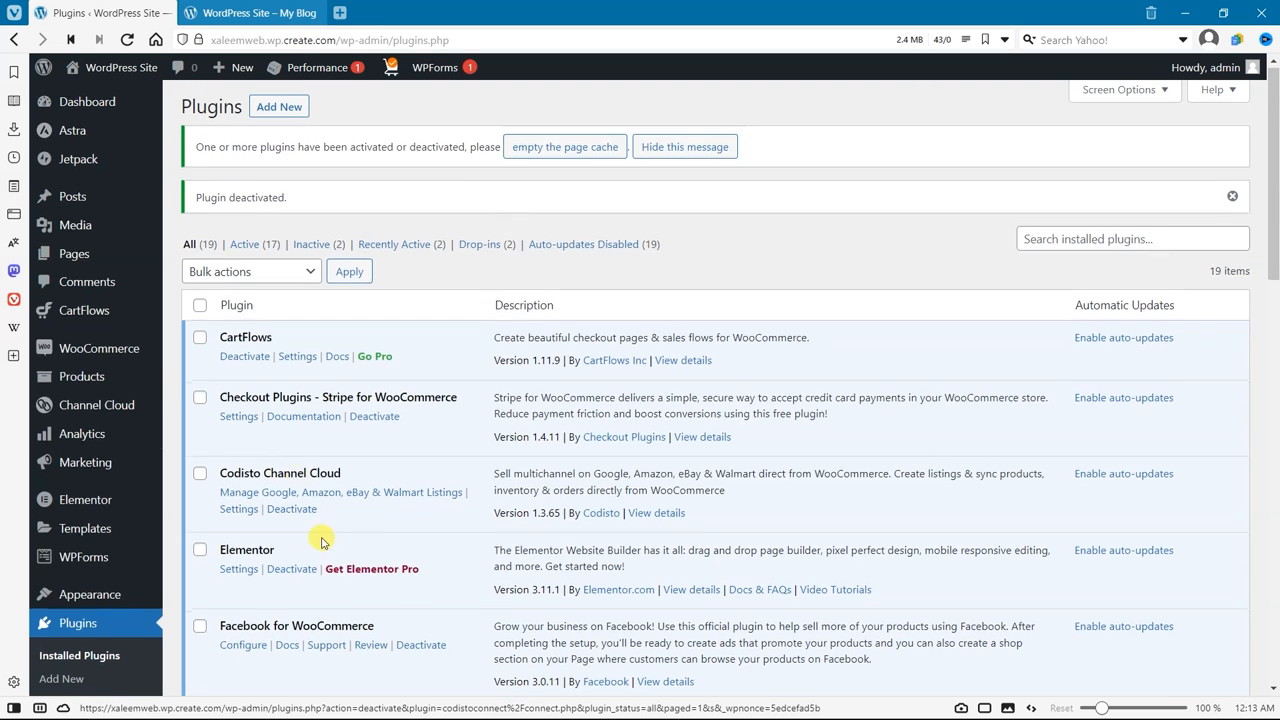
click(280, 452)
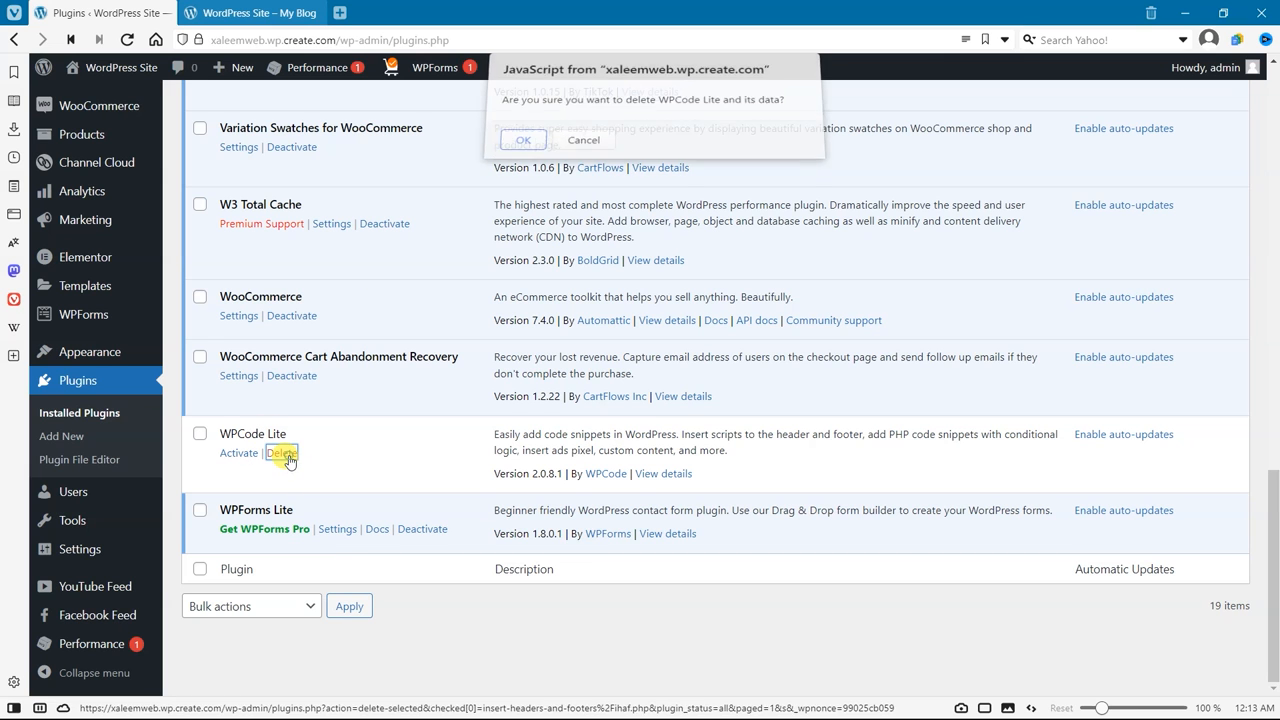
click(522, 140)
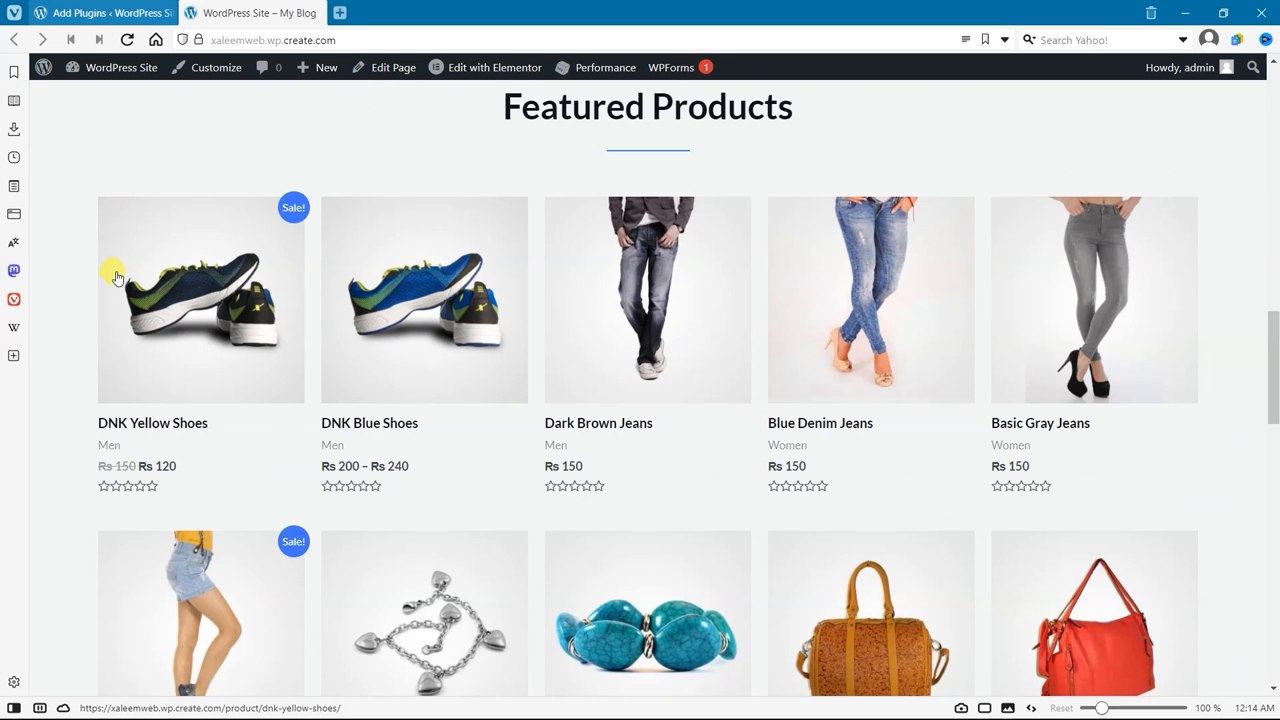
mouse_move(164, 268)
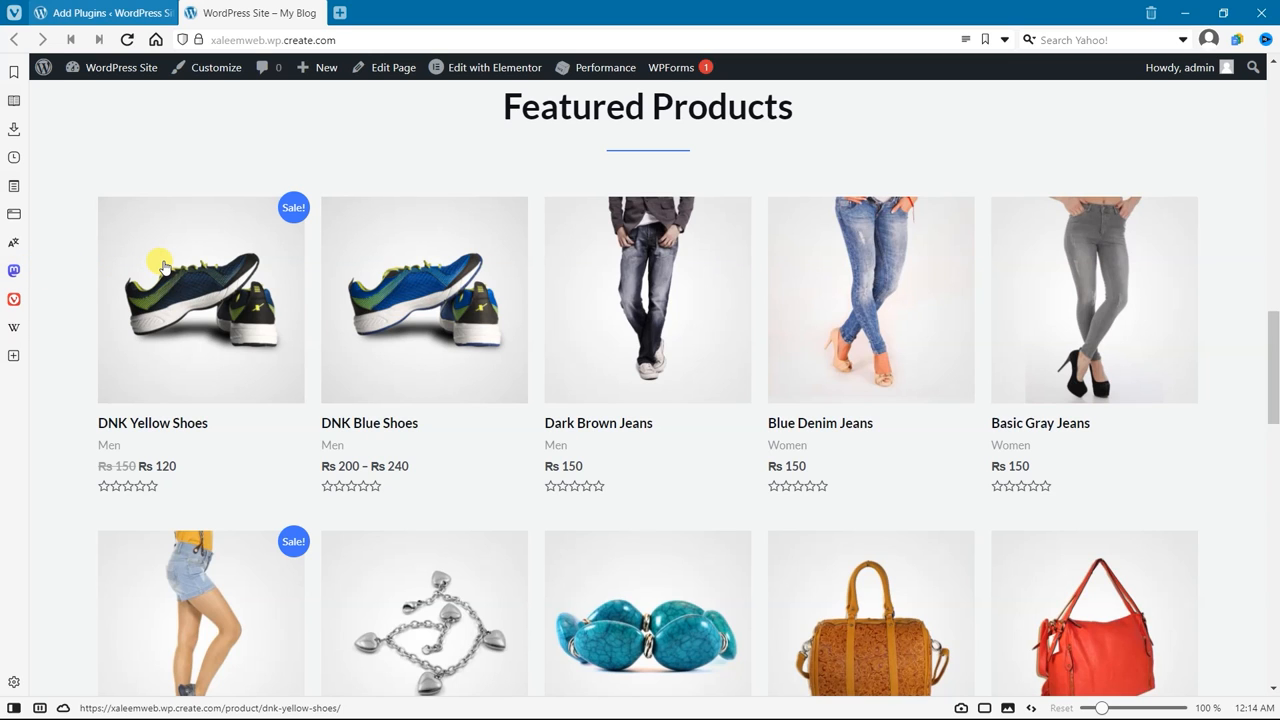
mouse_move(172, 244)
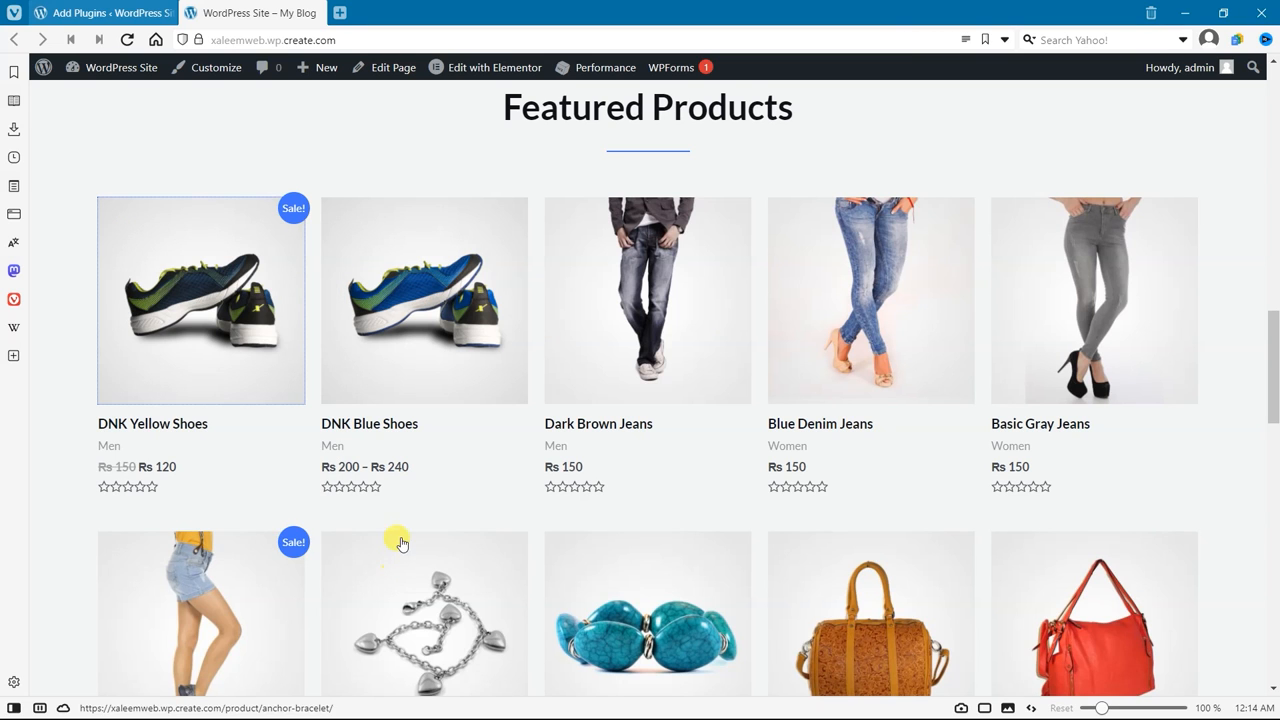
Inspect the DNK Yellow Shoes img element with F12 DevTools, then close it back to Add Plugins
key(F12)
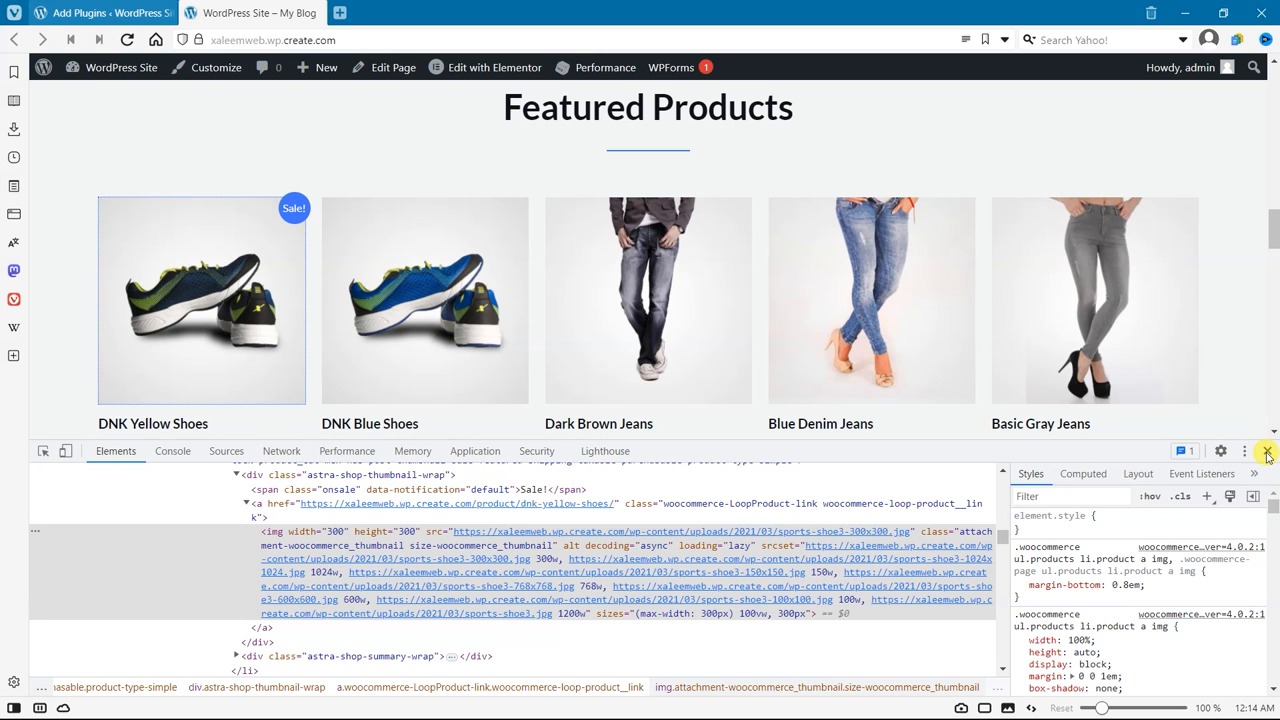
click(1266, 452)
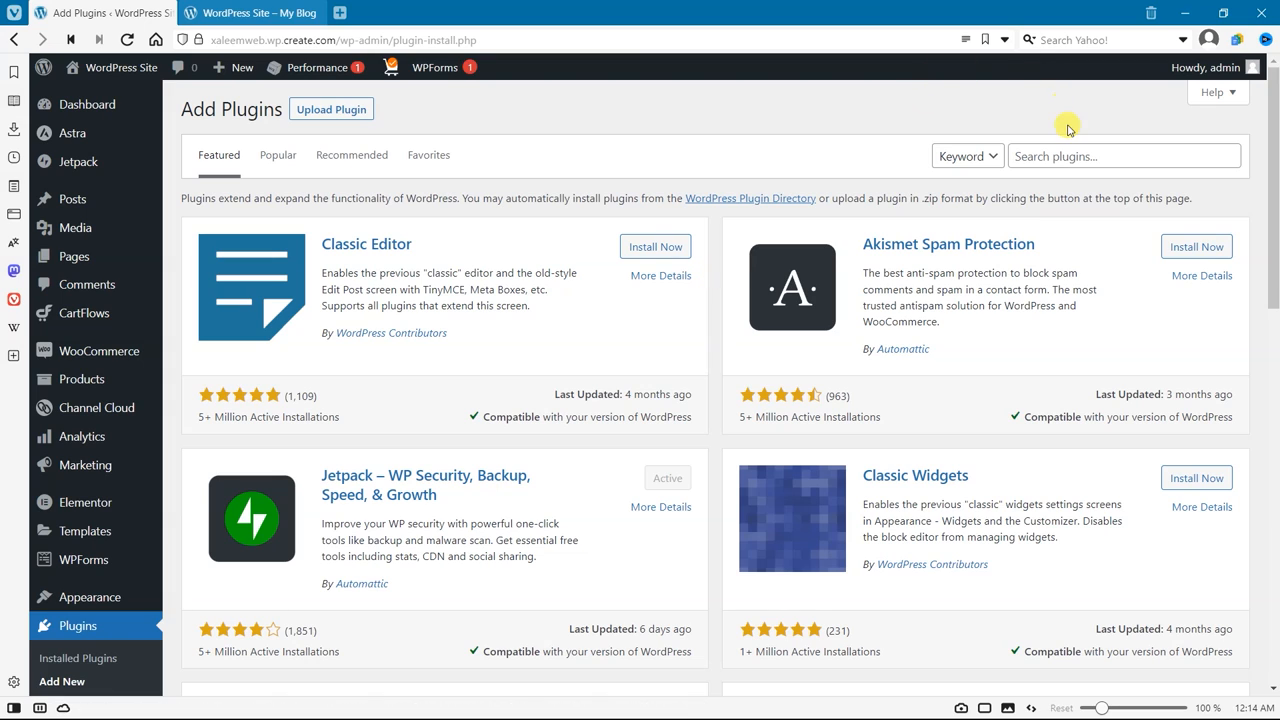
Search plugins for 'disable lazy load', install Disable Lazy Load by Jeff Starr and activate it
text(icecream)
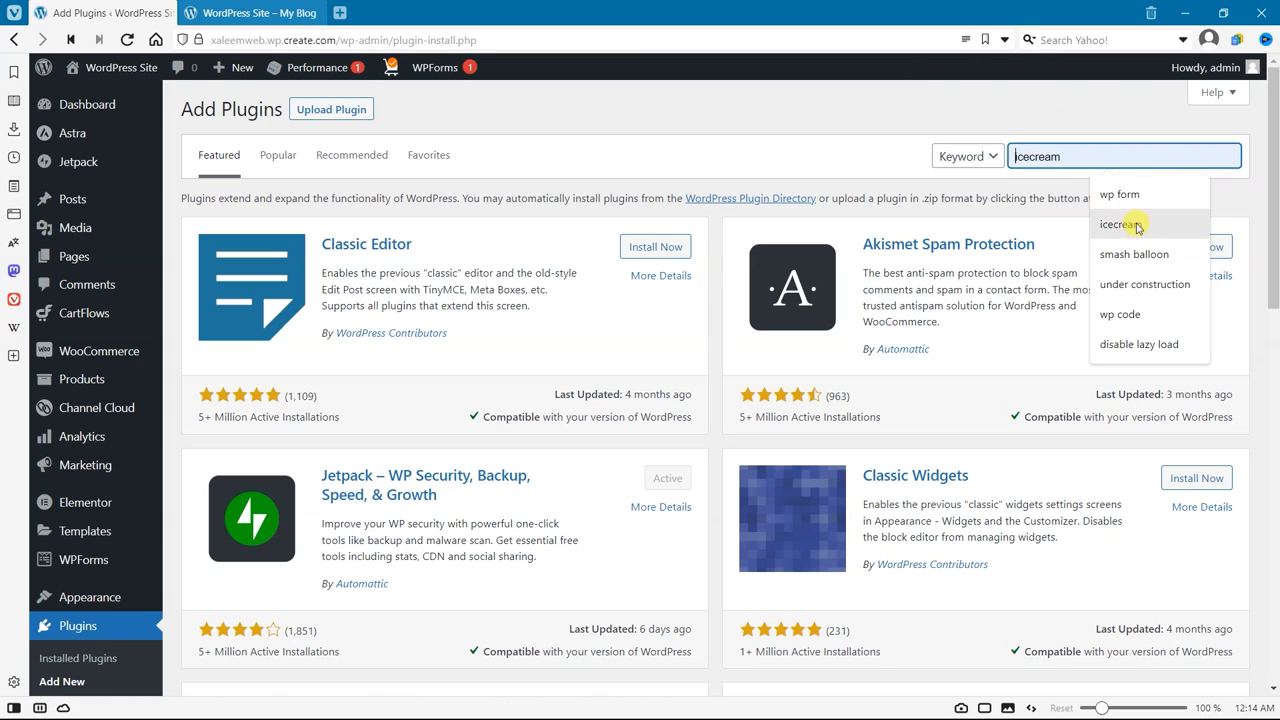
click(1136, 344)
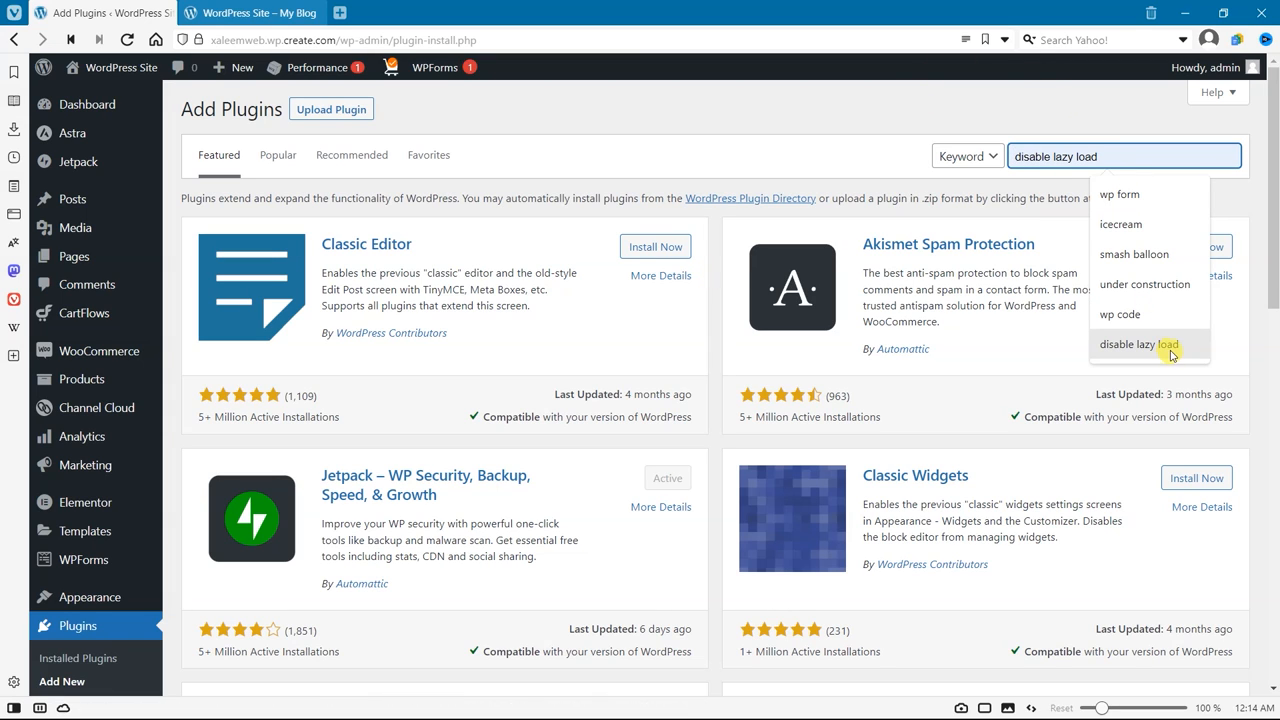
click(1136, 344)
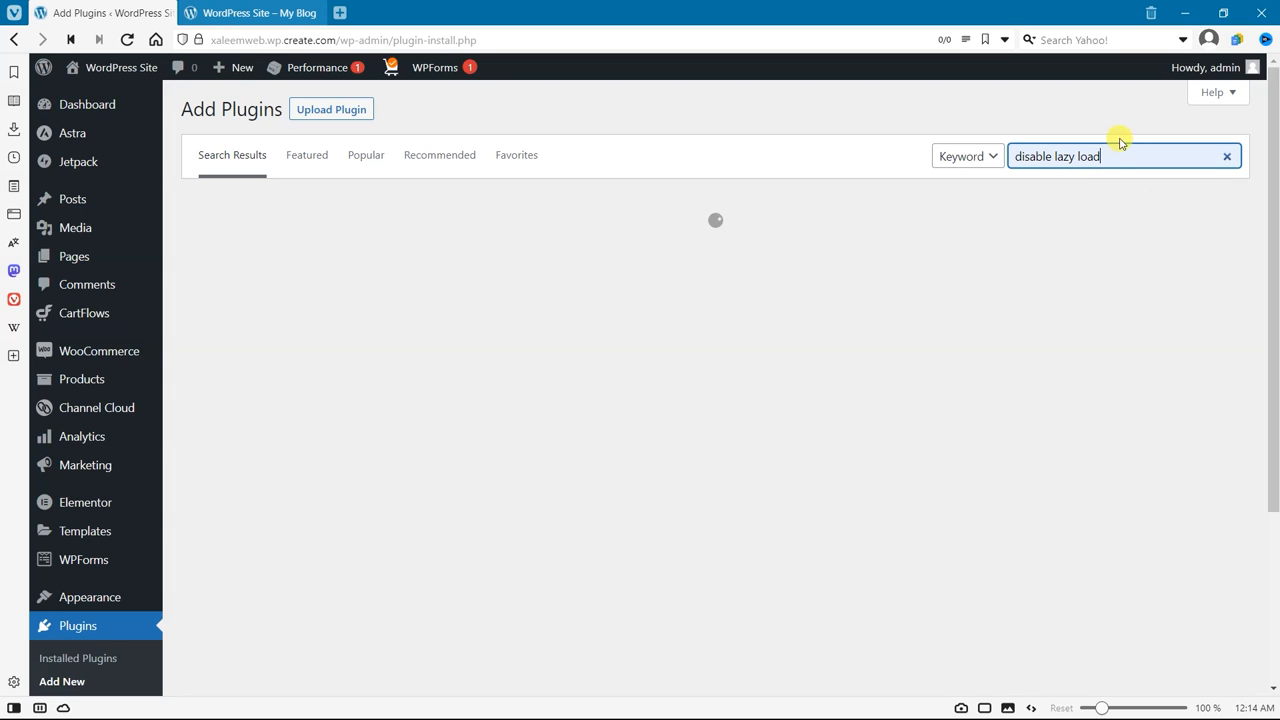
mouse_move(528, 284)
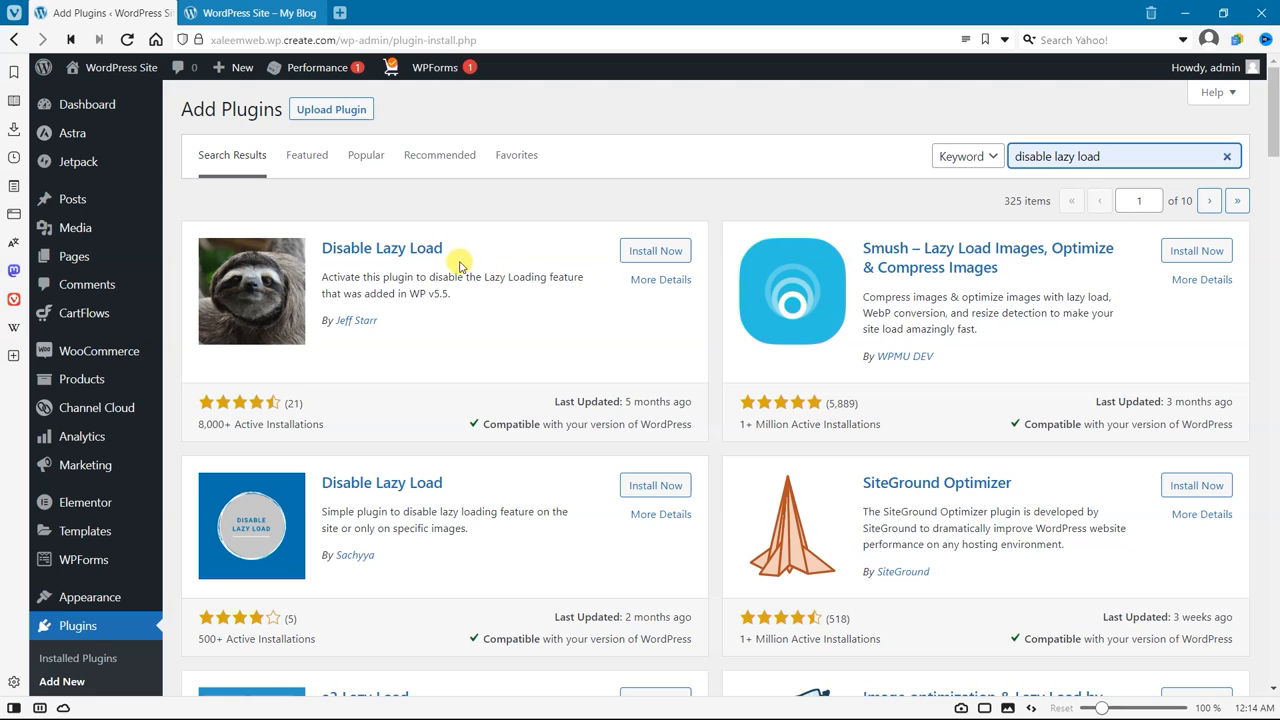
click(656, 250)
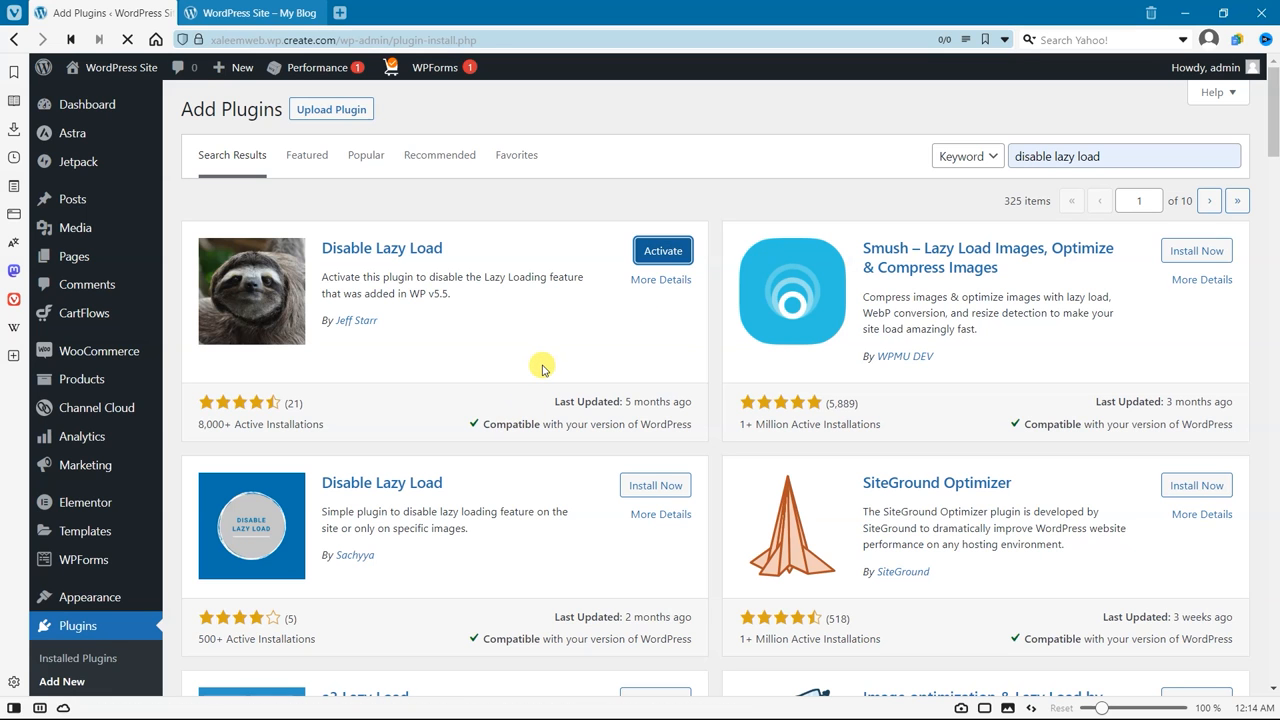
click(662, 250)
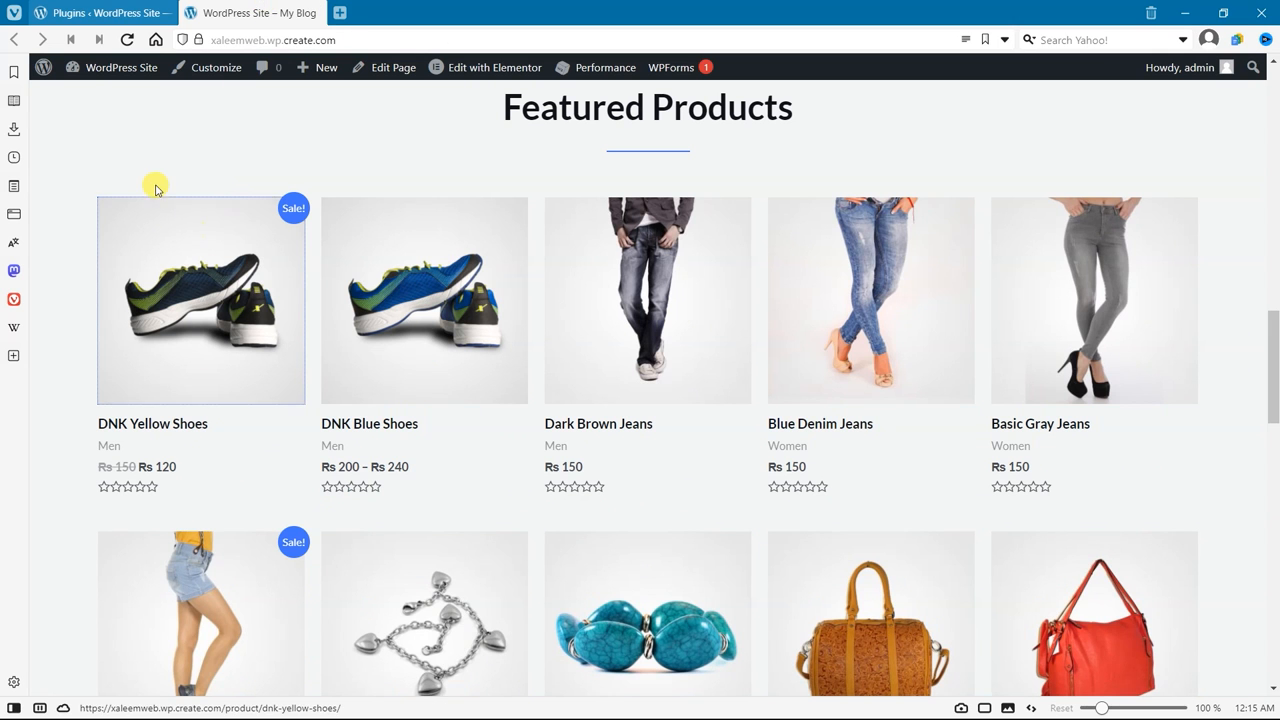
Inspect the DNK Yellow Shoes image markup in DevTools and confirm it loads eagerly
click(200, 300)
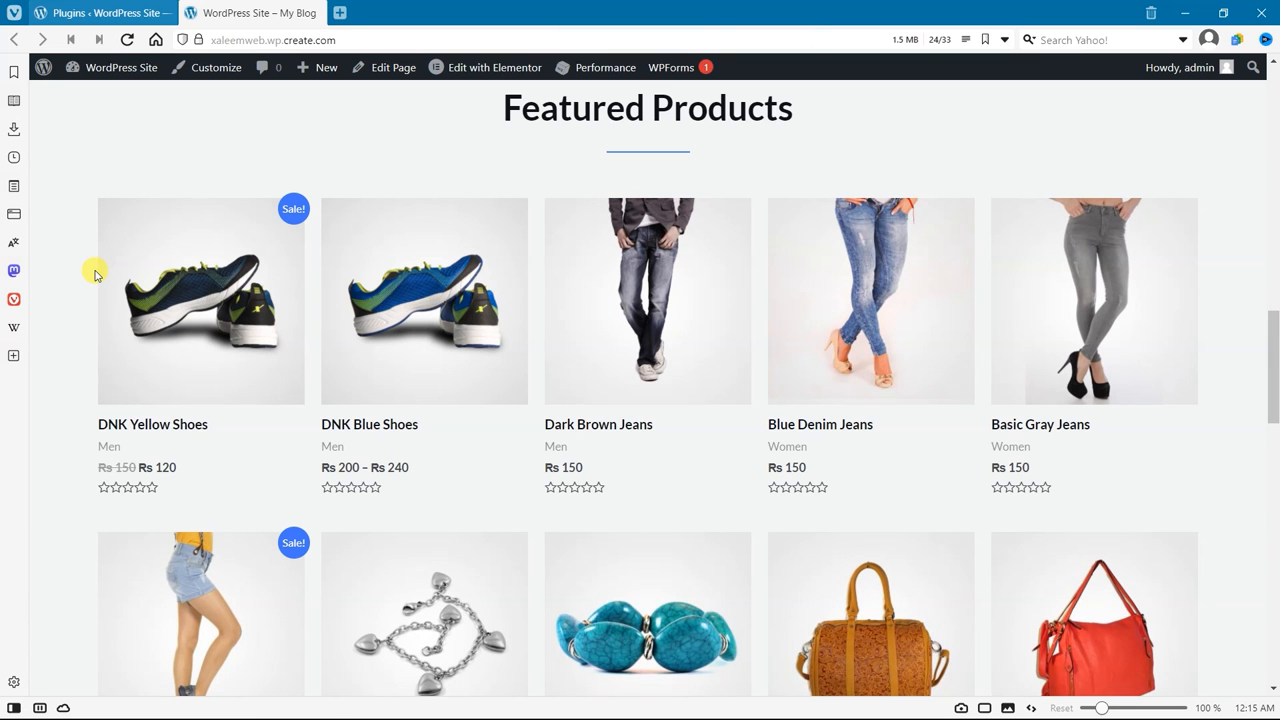
right_click(200, 300)
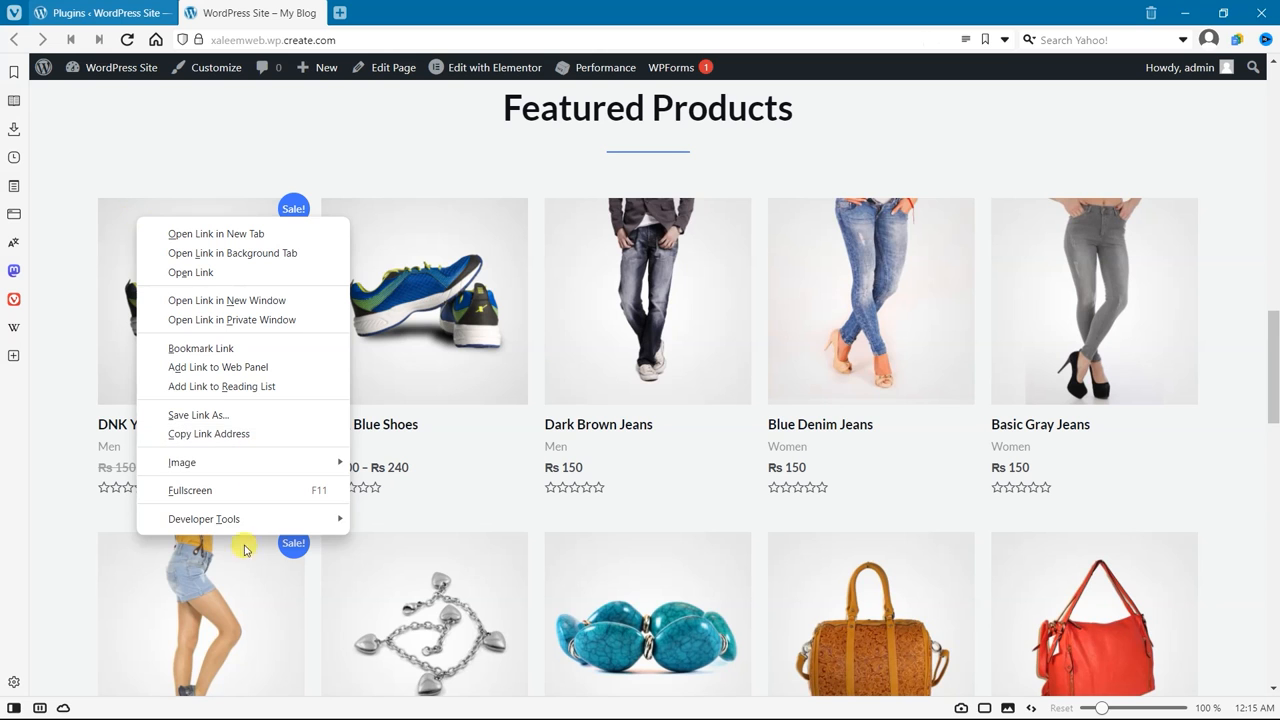
mouse_move(204, 518)
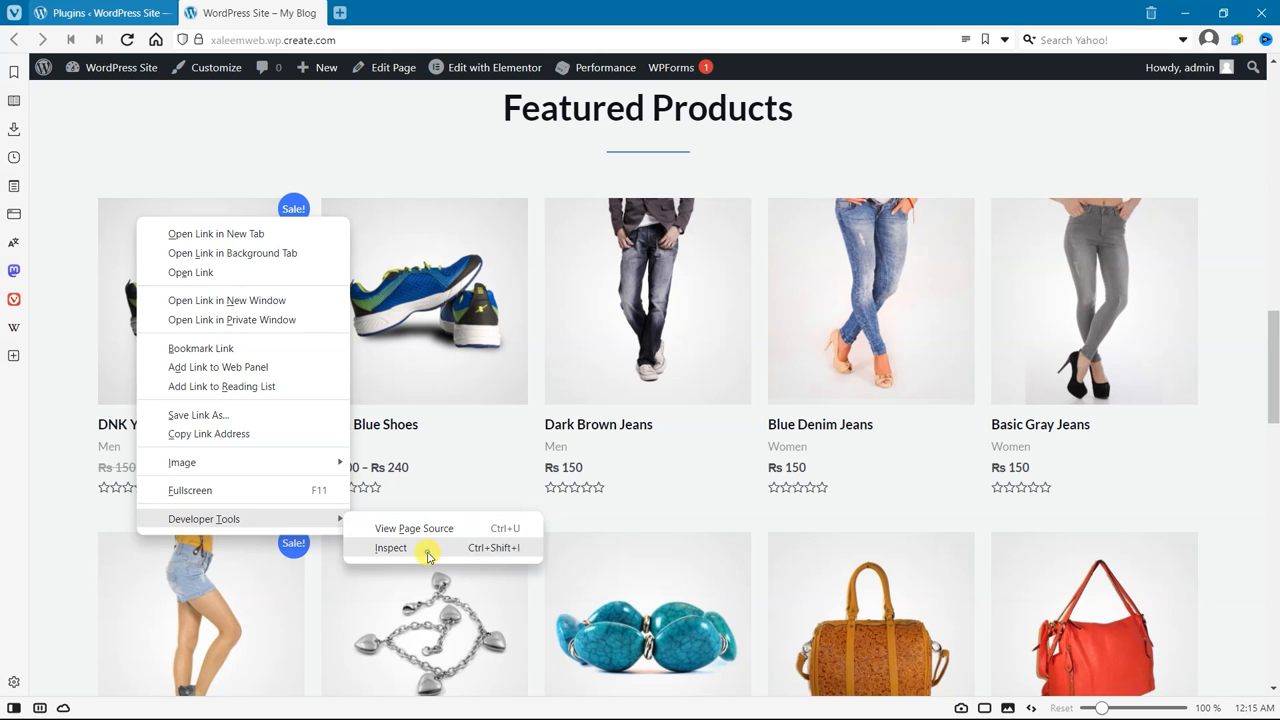
click(390, 548)
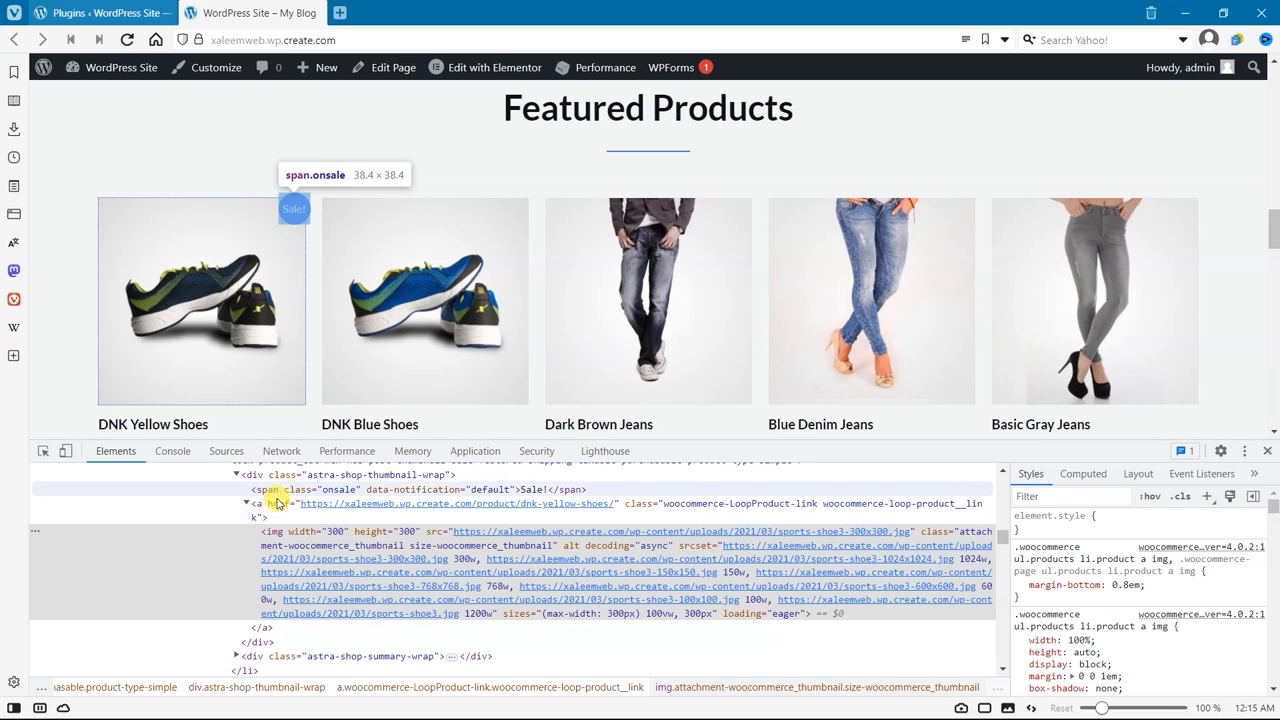
mouse_move(248, 578)
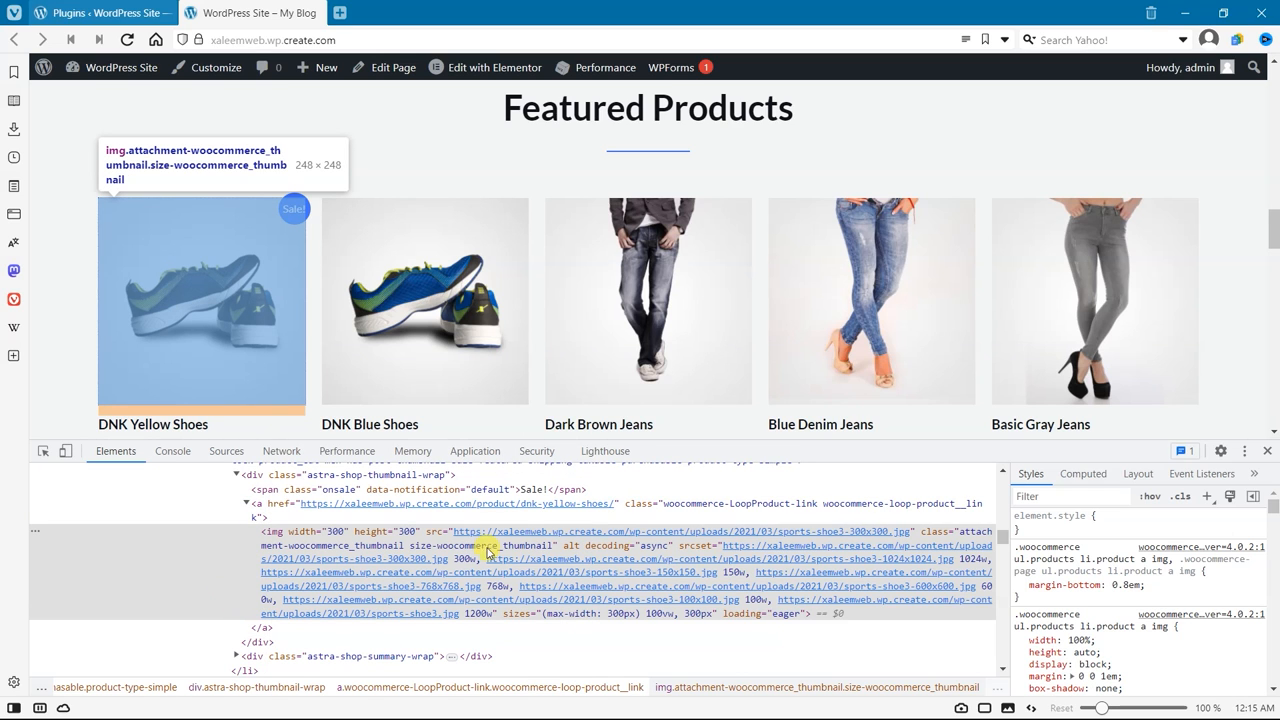
mouse_move(308, 552)
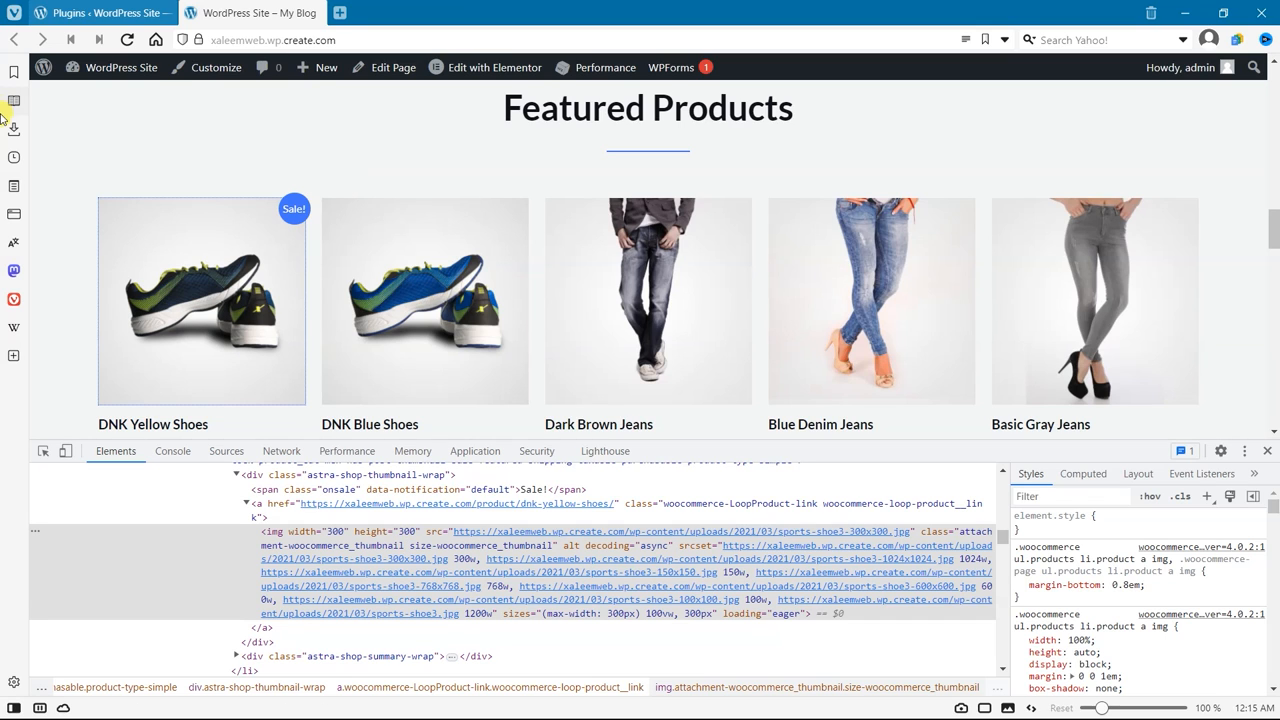
click(200, 300)
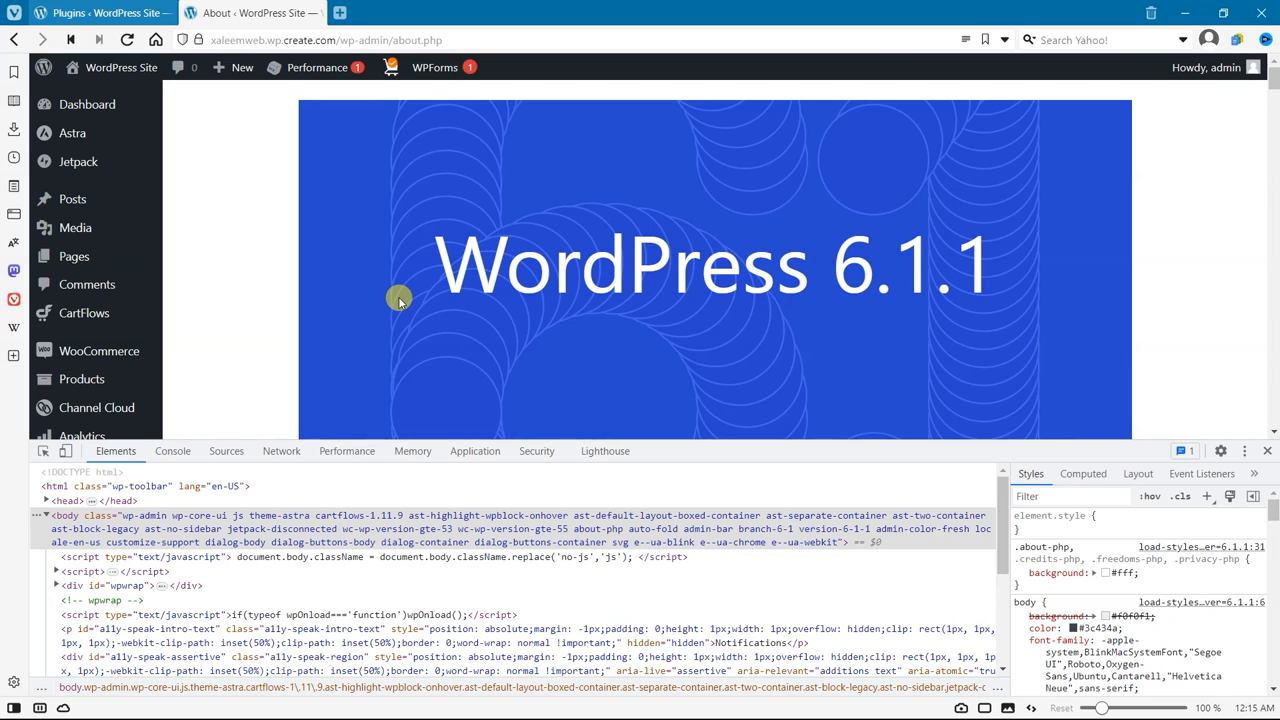
Scroll the About WordPress 6.1.1 page down to the new default theme section
scroll(down, 3)
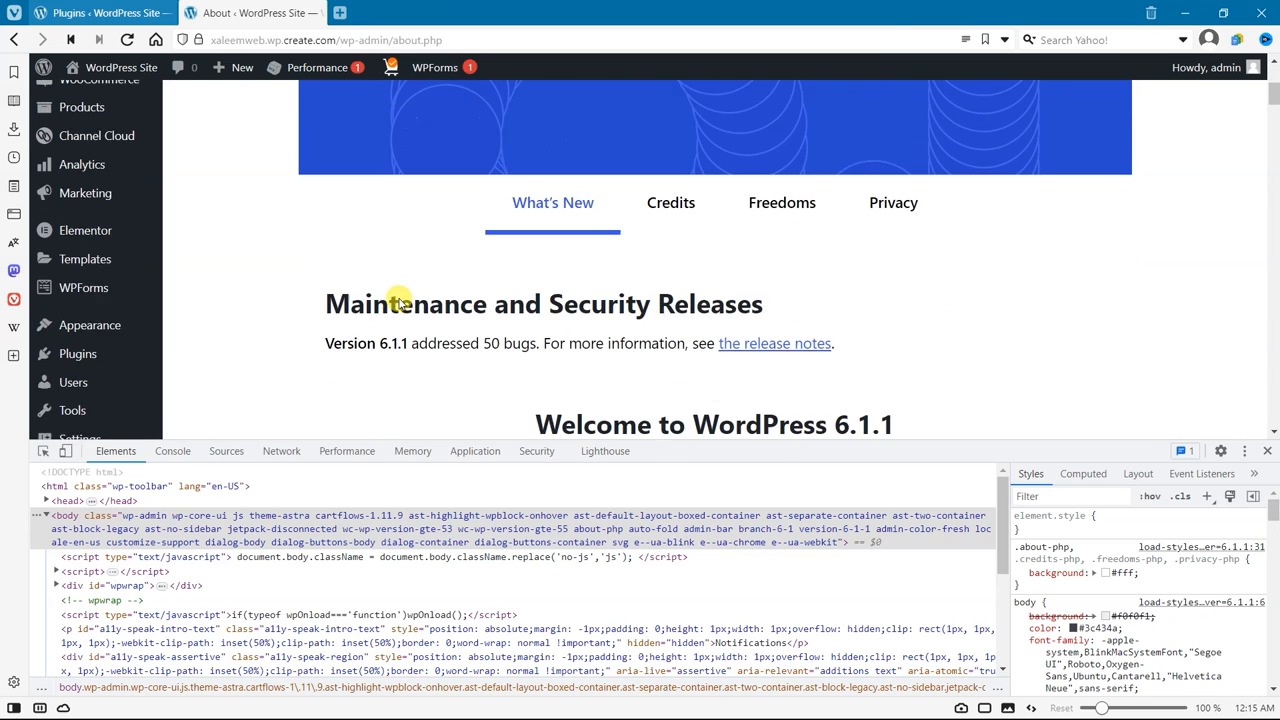
scroll(down, 3)
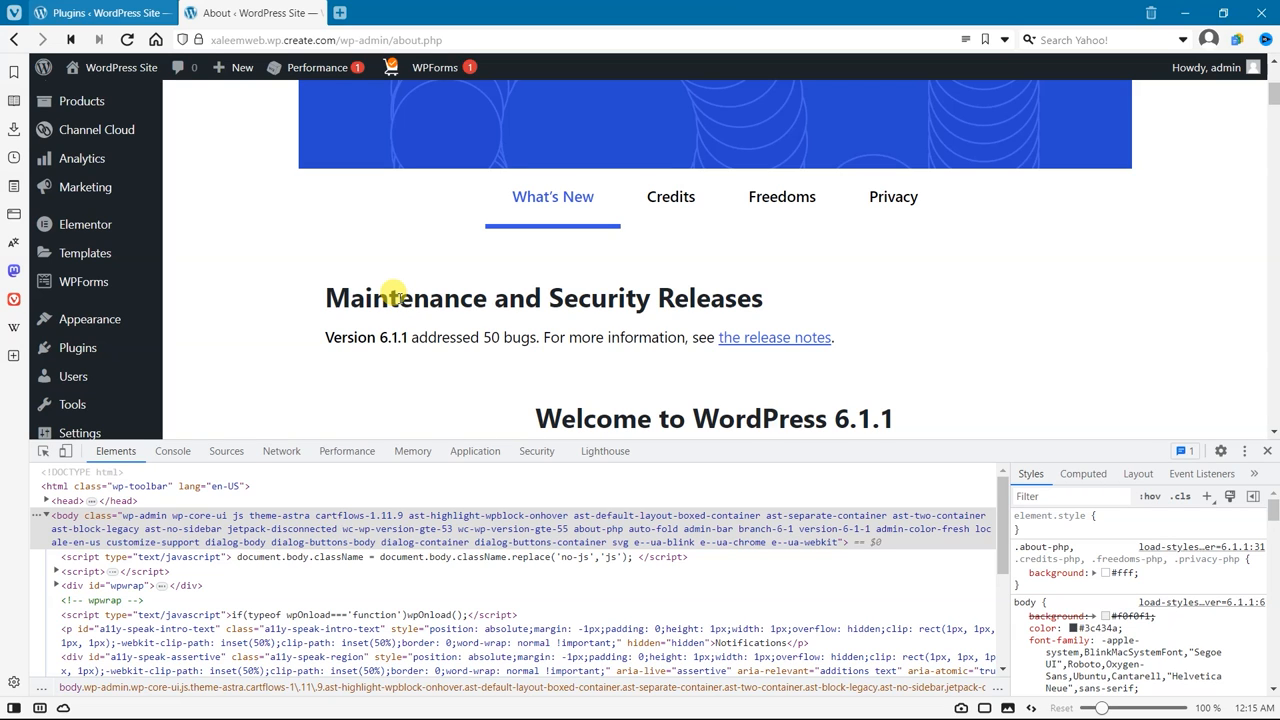
scroll(down, 3)
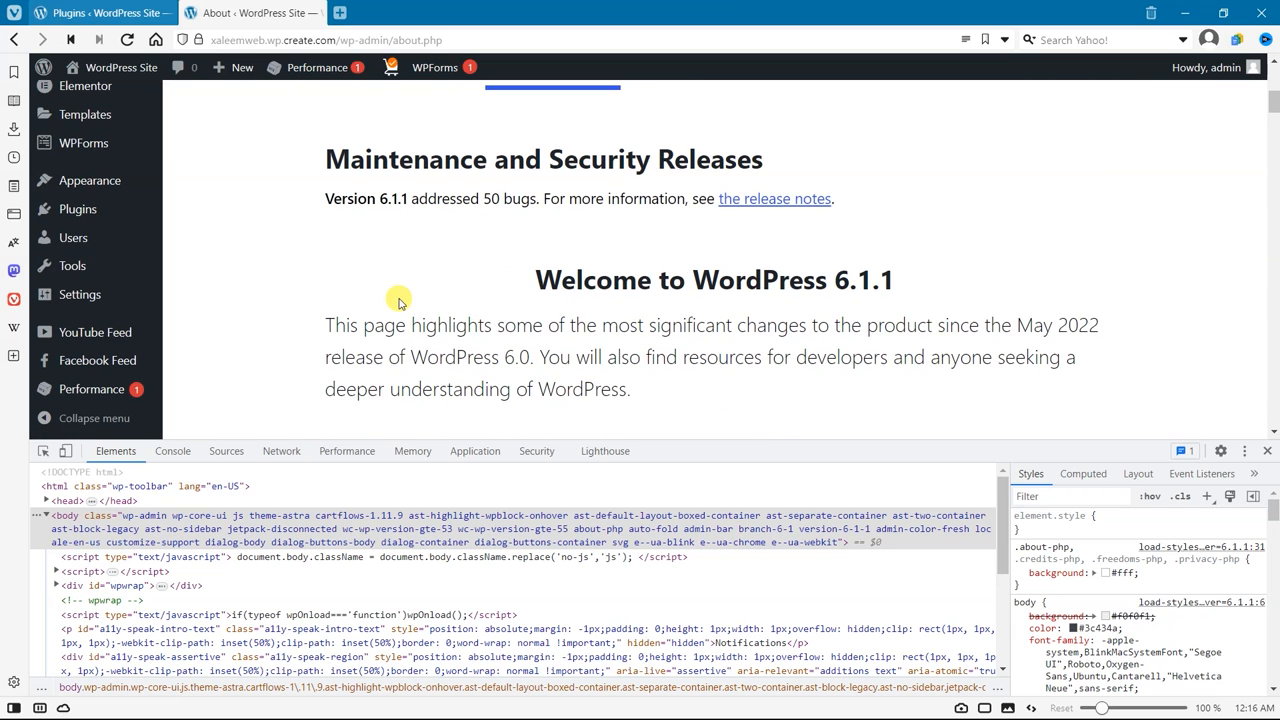
scroll(down, 3)
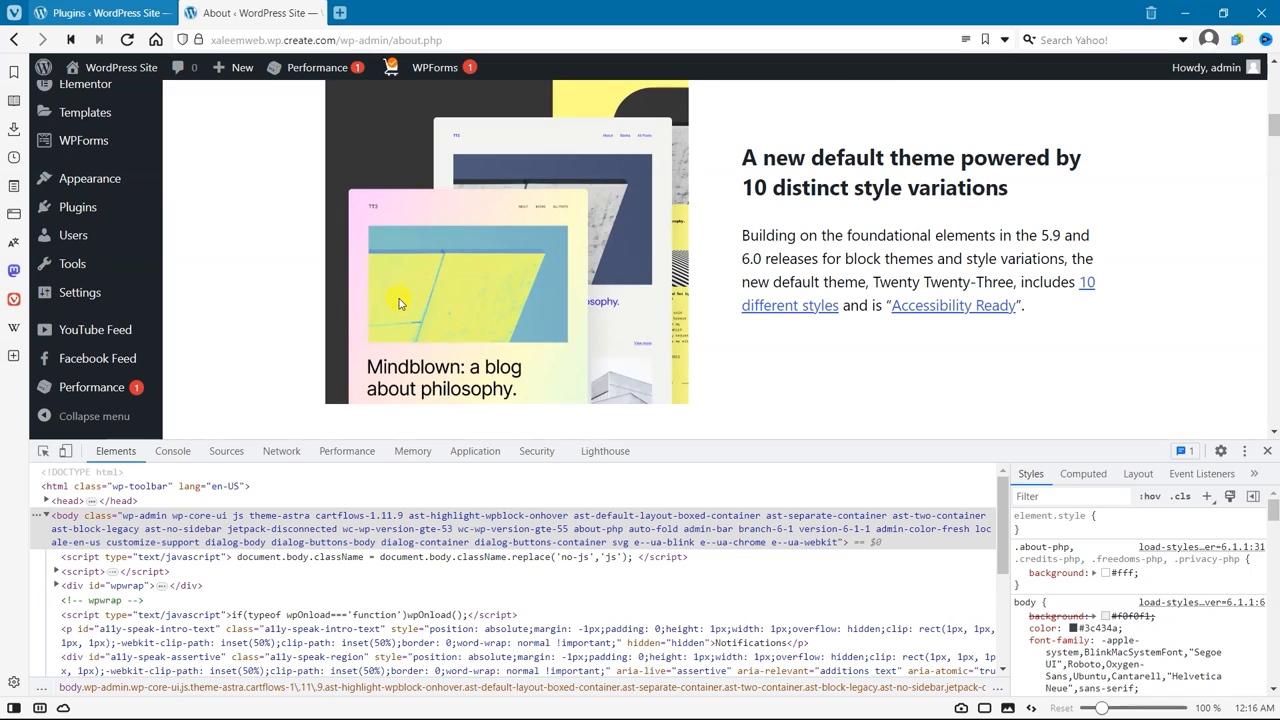